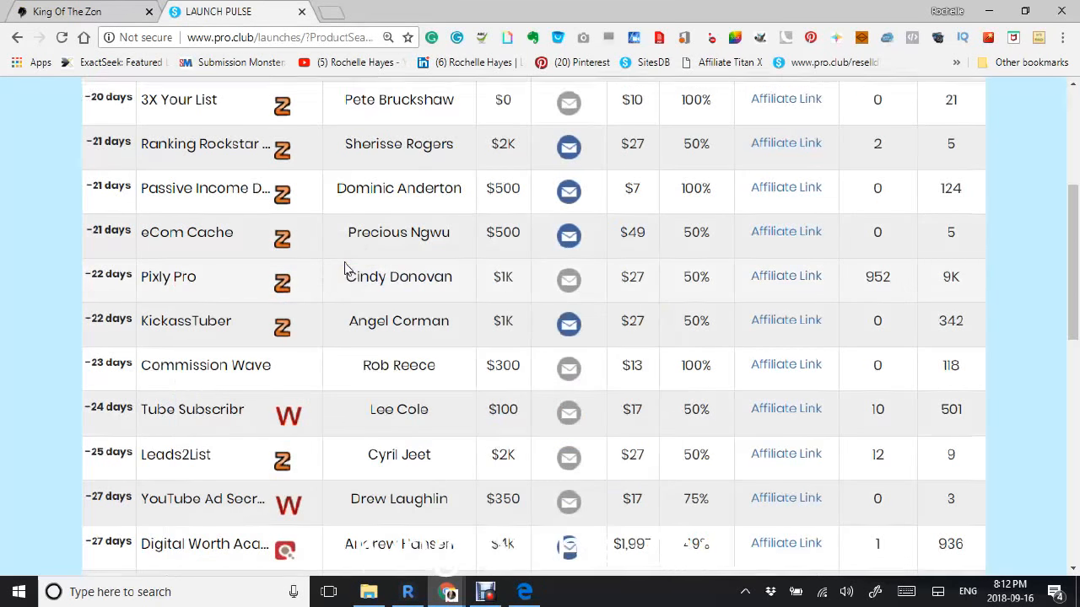
- Scroll through the launch table to review the listed launches and columns
scroll(up, 3)
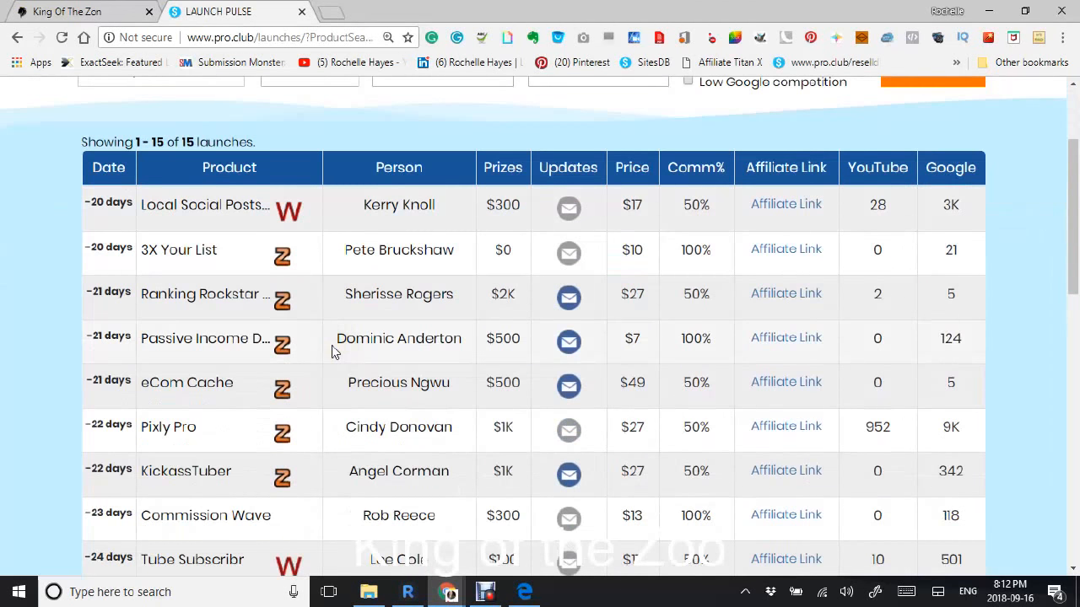
scroll(up, 3)
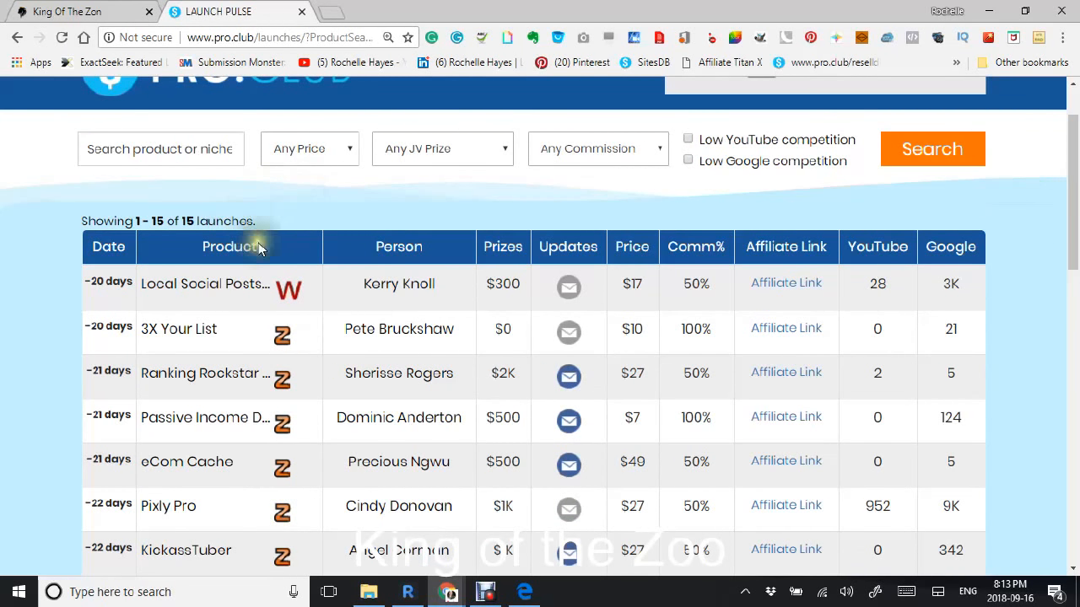
mouse_move(304, 304)
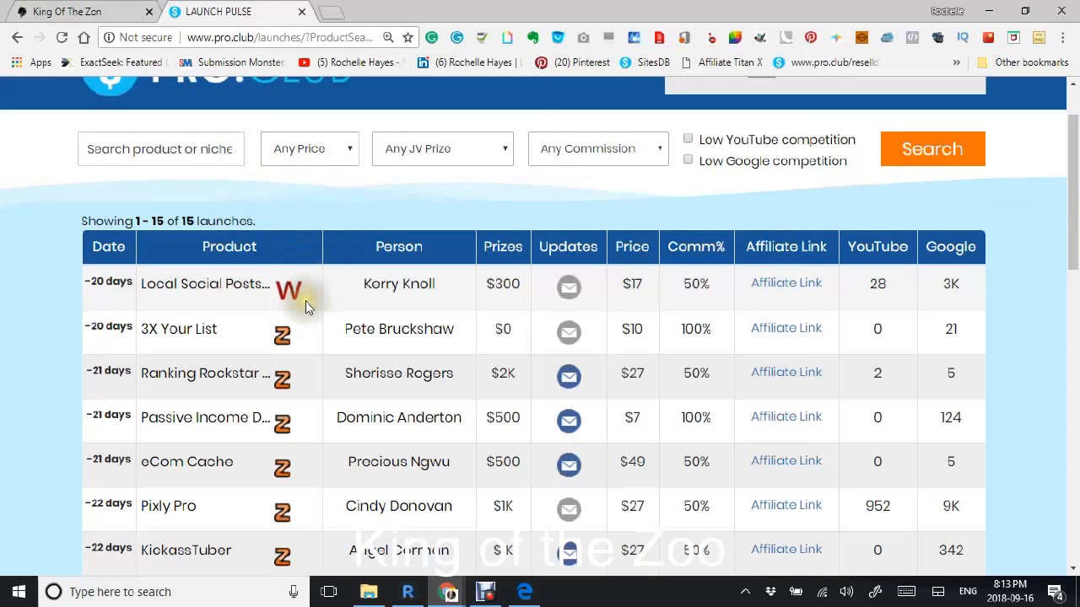
mouse_move(295, 363)
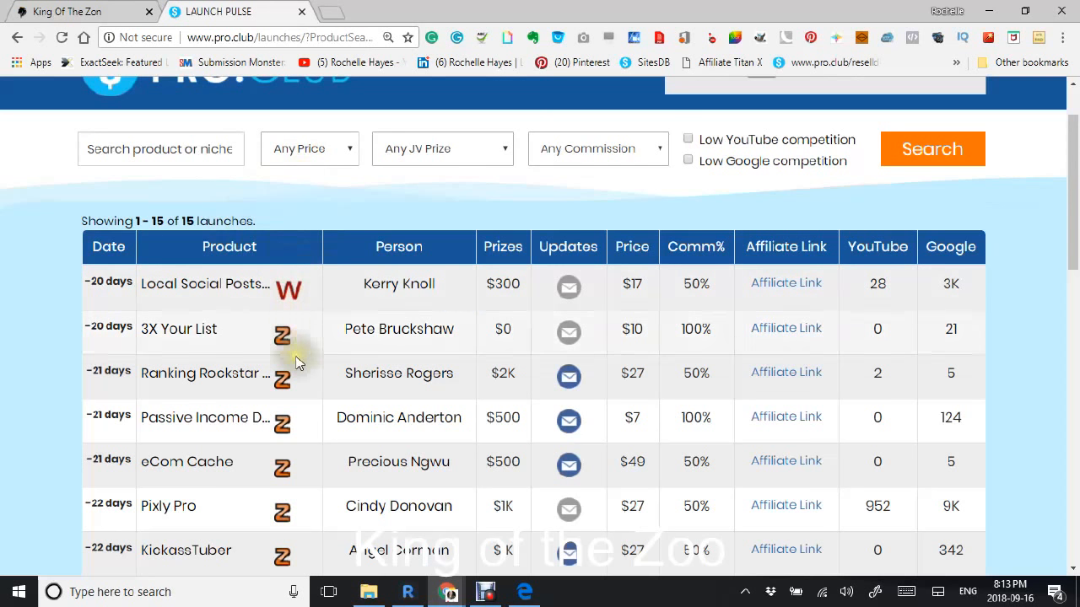
scroll(down, 3)
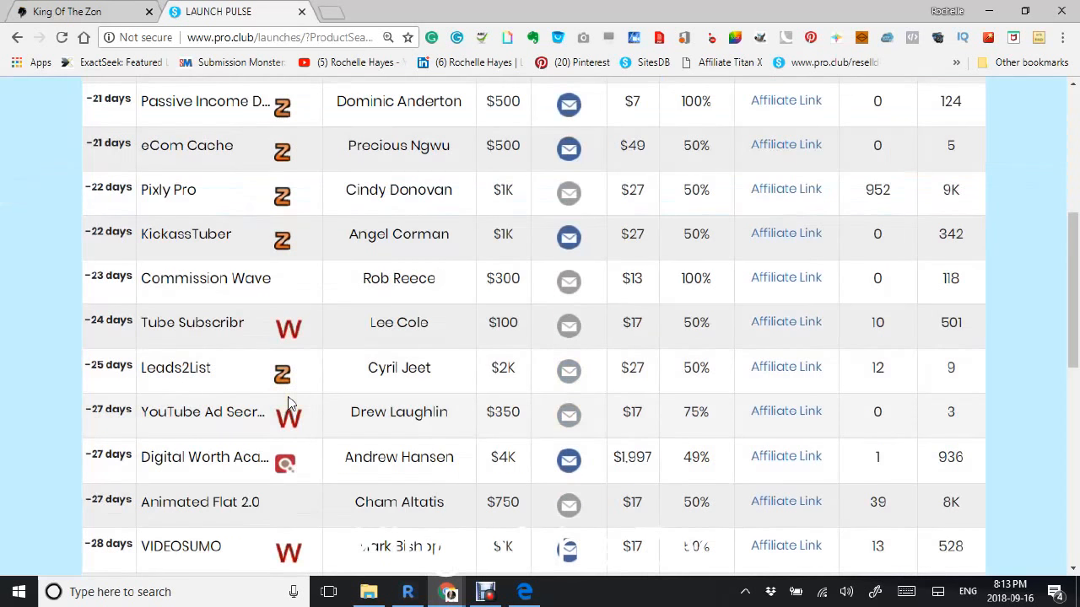
scroll(down, 3)
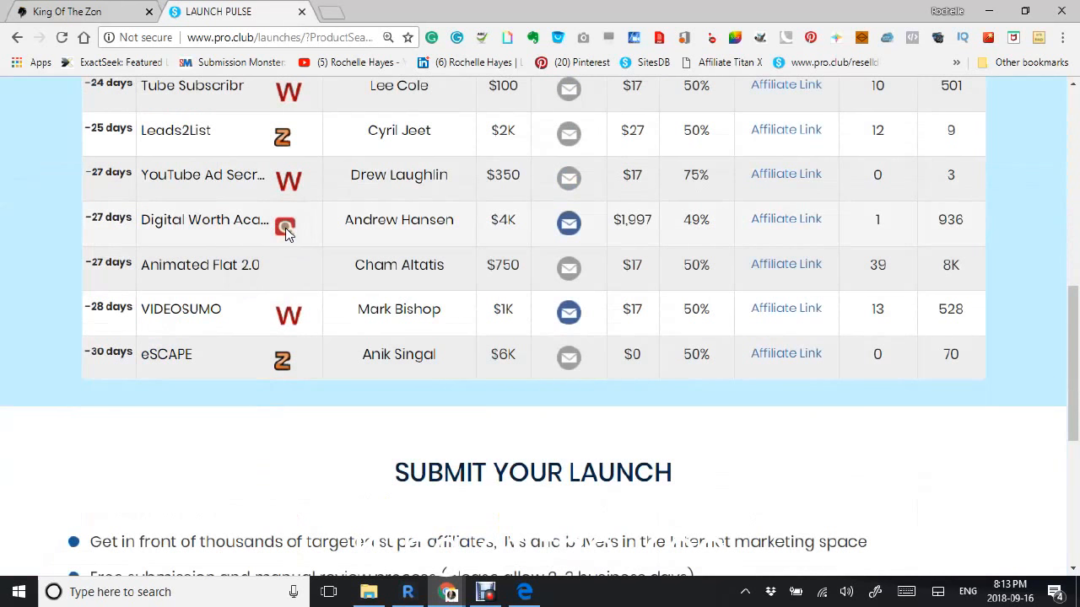
scroll(up, 3)
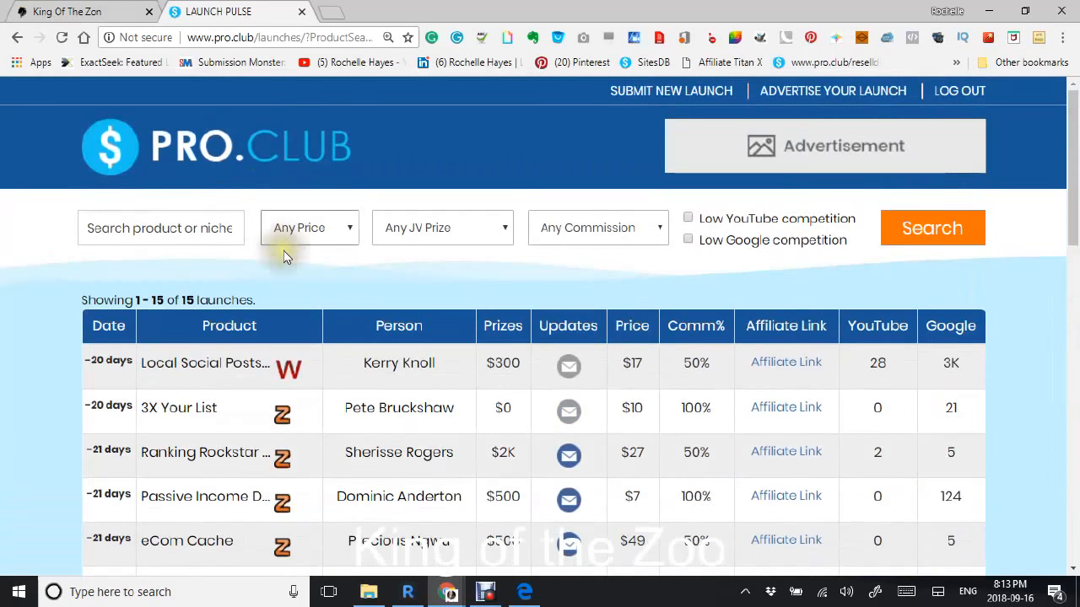
scroll(down, 3)
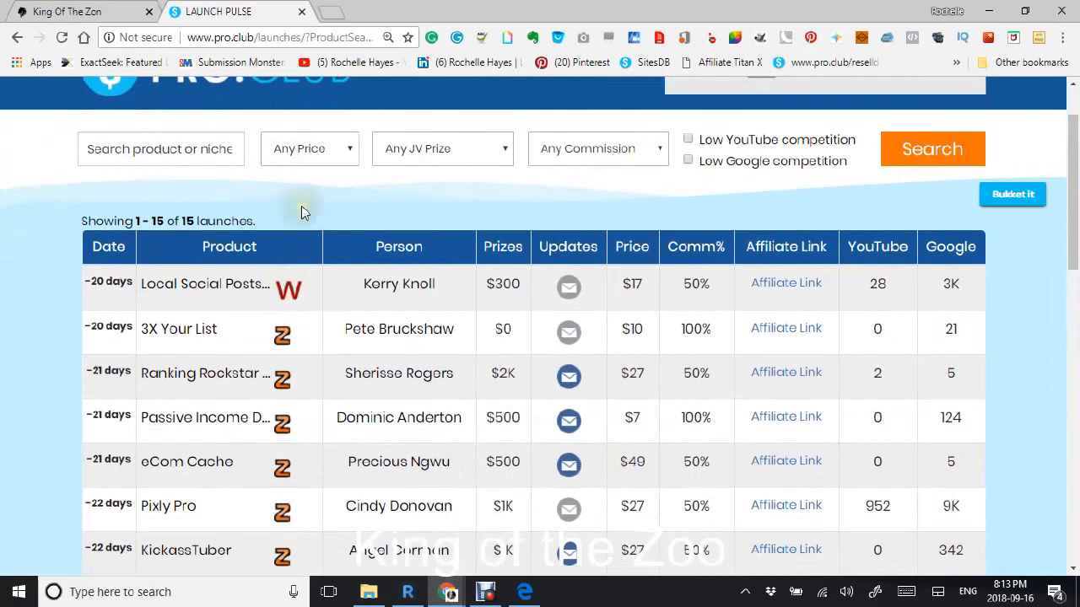
mouse_move(297, 223)
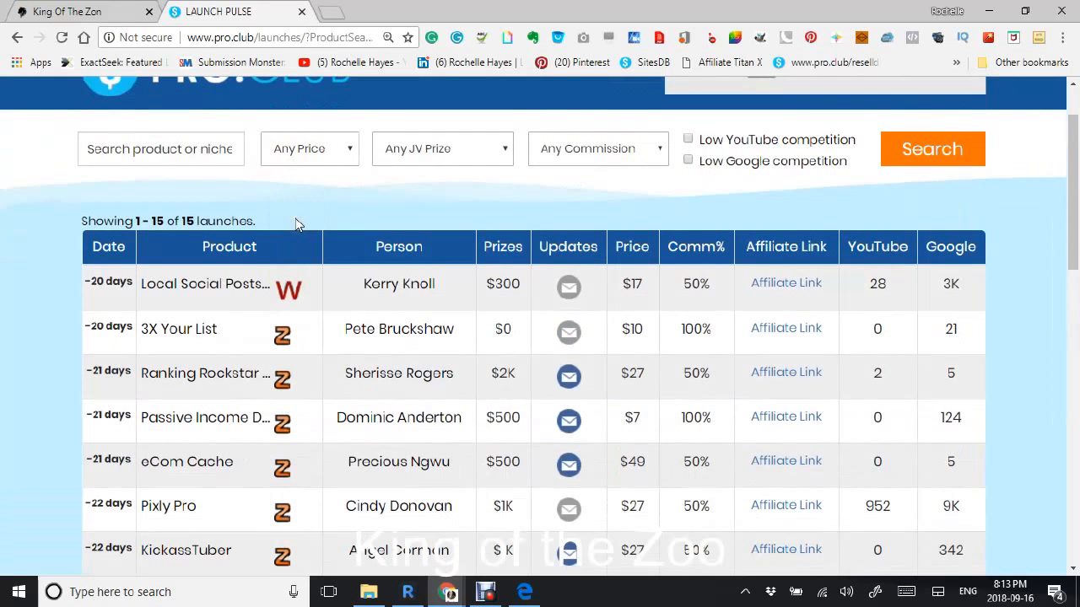
mouse_move(280, 202)
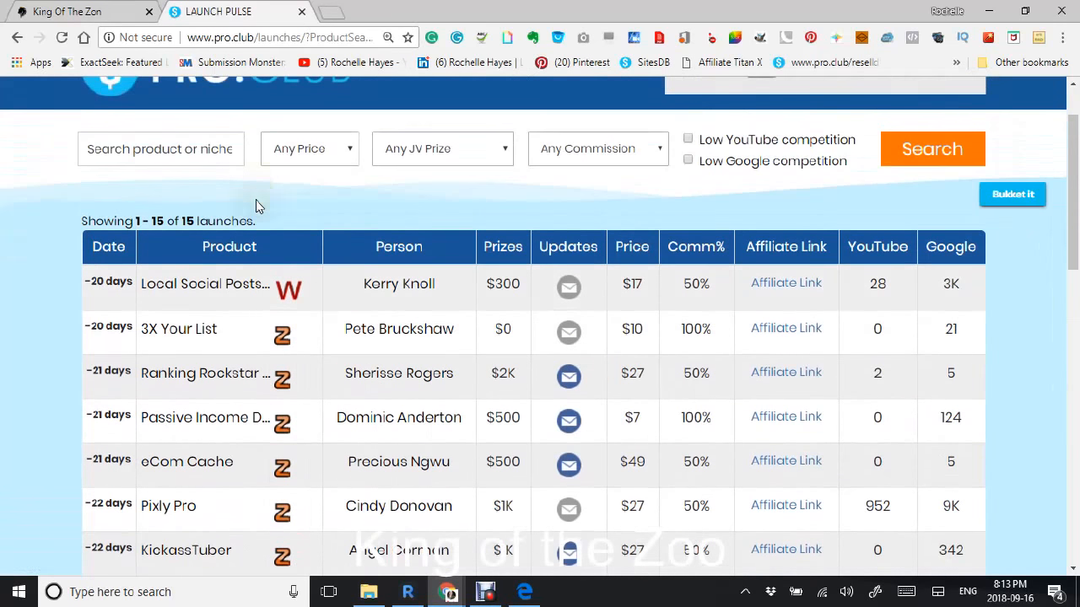
scroll(up, 3)
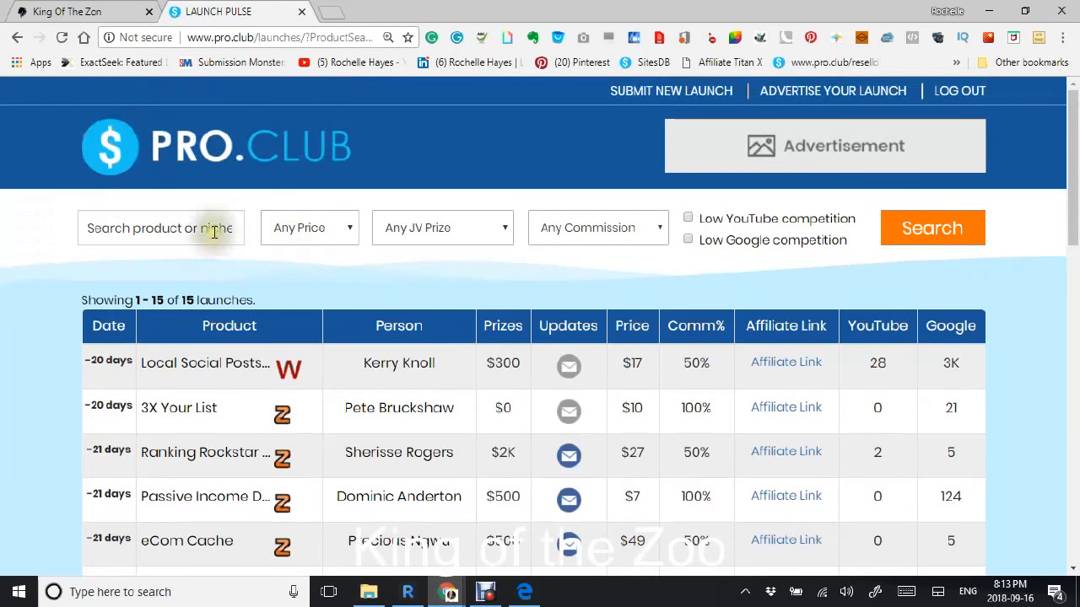
- Explore the table's search box and filter controls, including the commission percentage choices
click(160, 228)
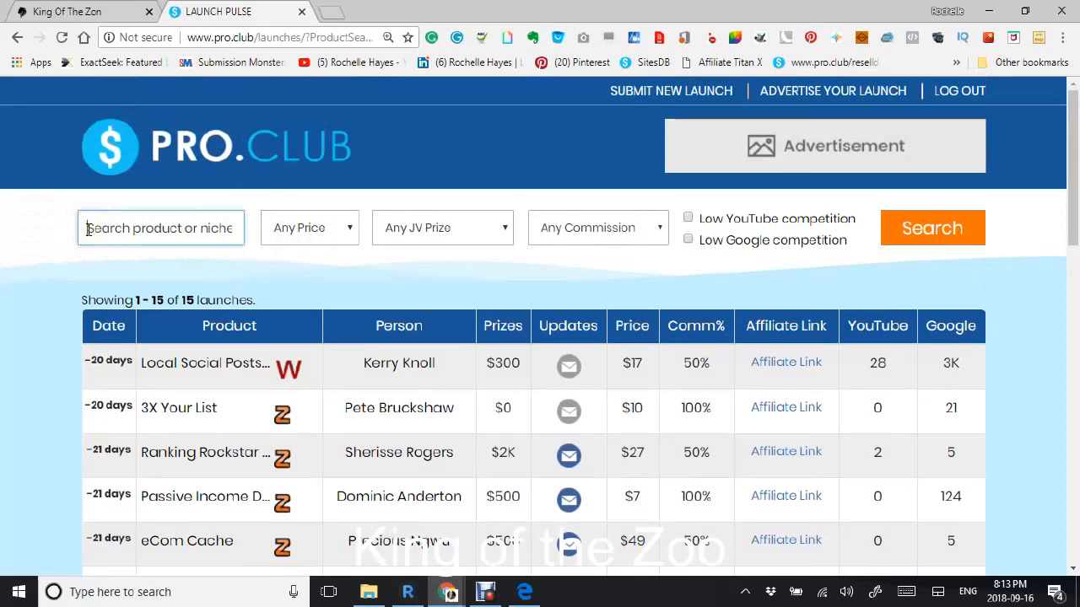
mouse_move(342, 235)
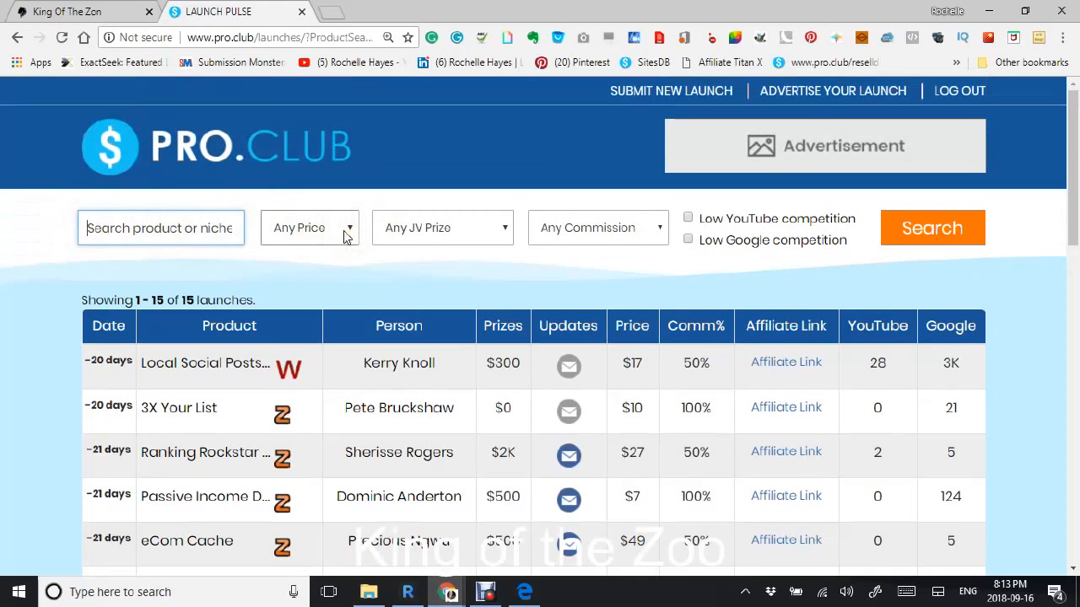
mouse_move(347, 233)
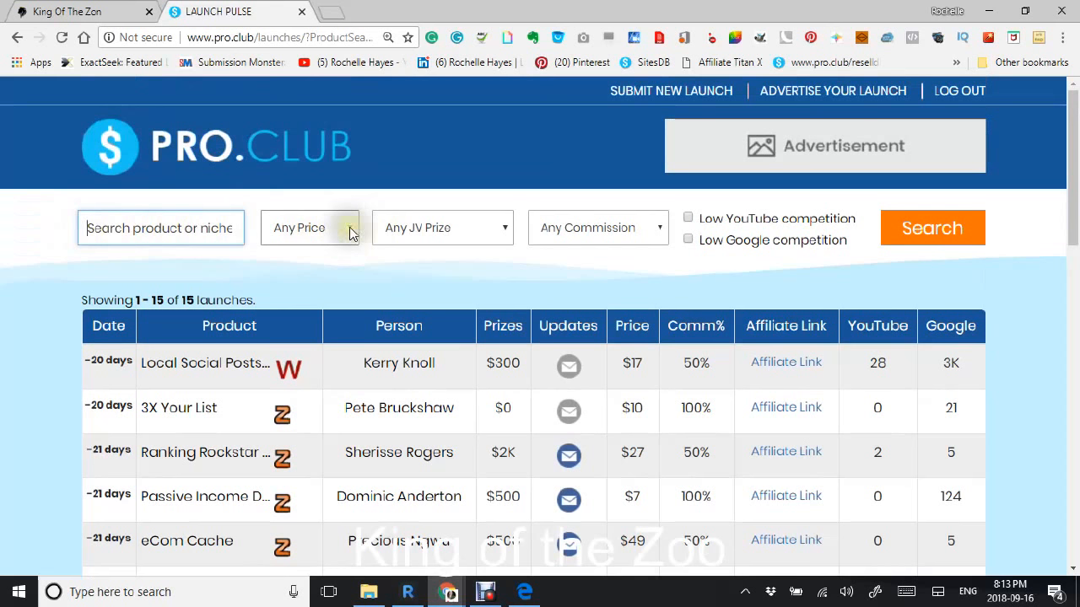
click(310, 228)
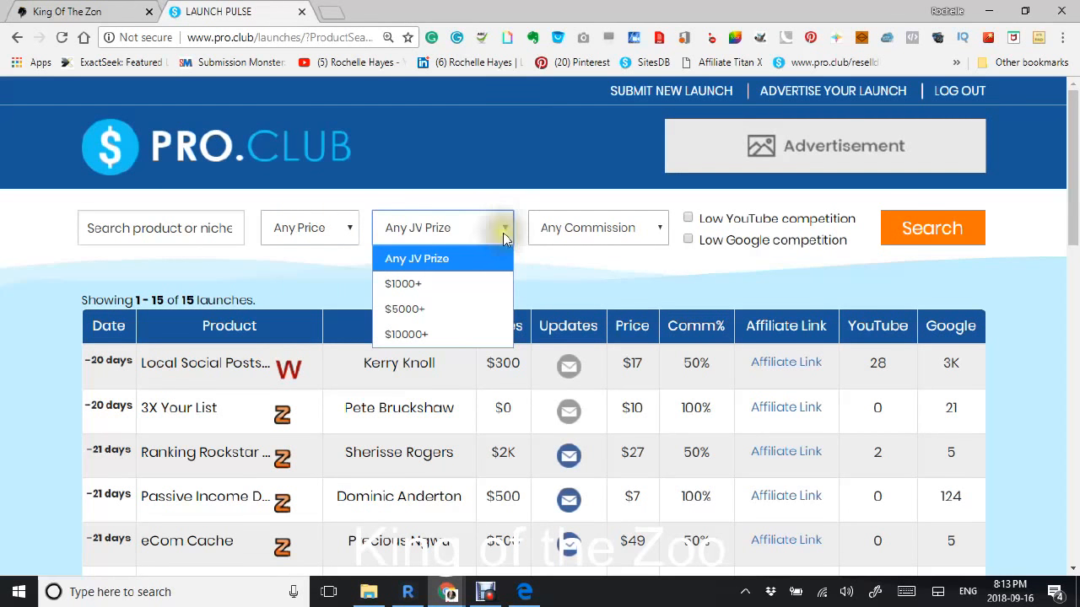
mouse_move(517, 256)
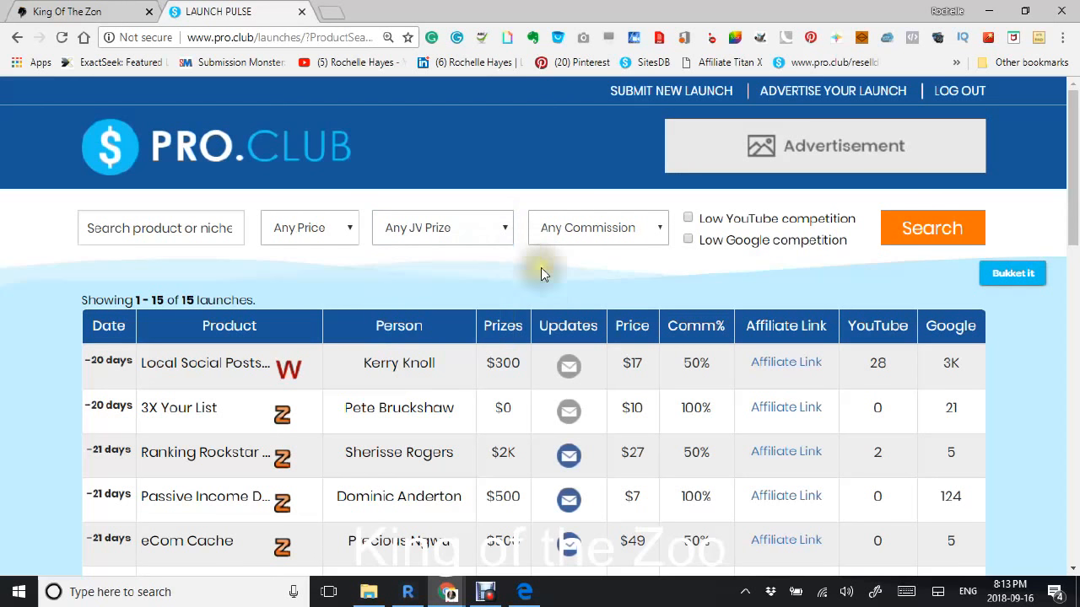
mouse_move(493, 263)
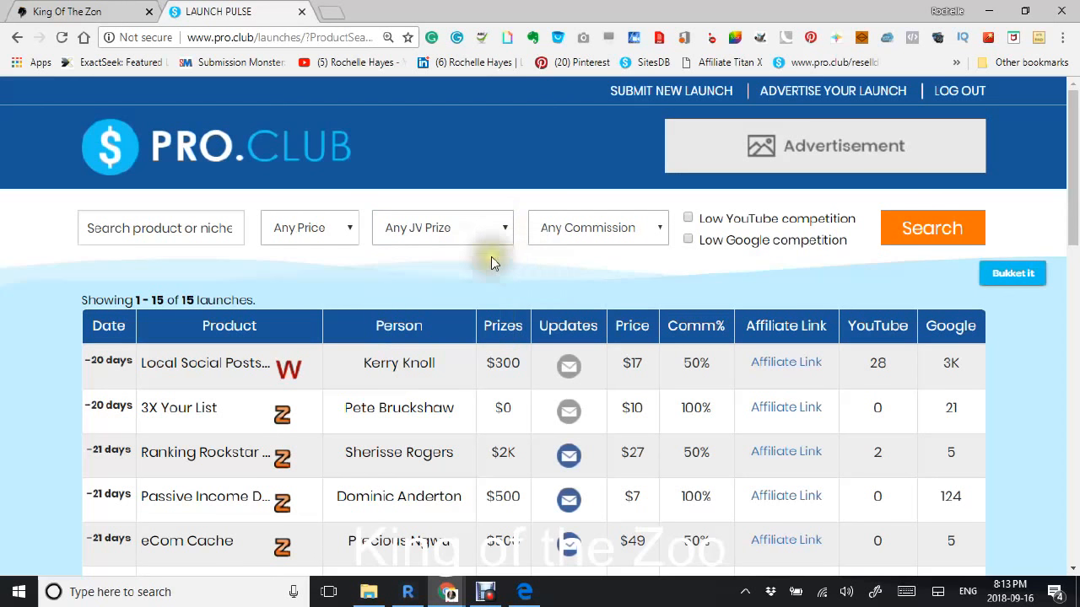
mouse_move(502, 254)
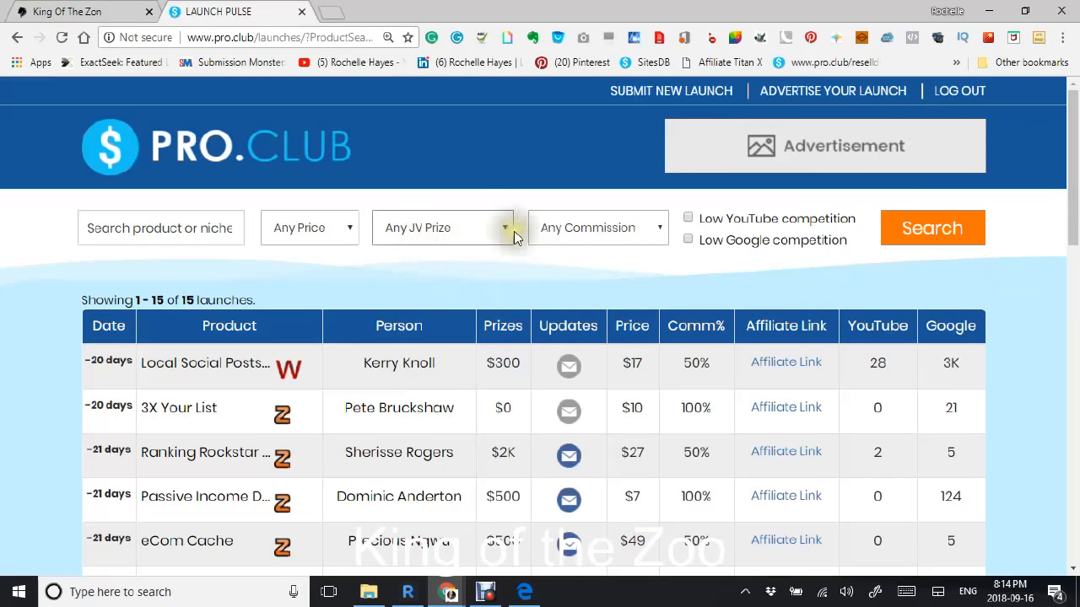
mouse_move(658, 245)
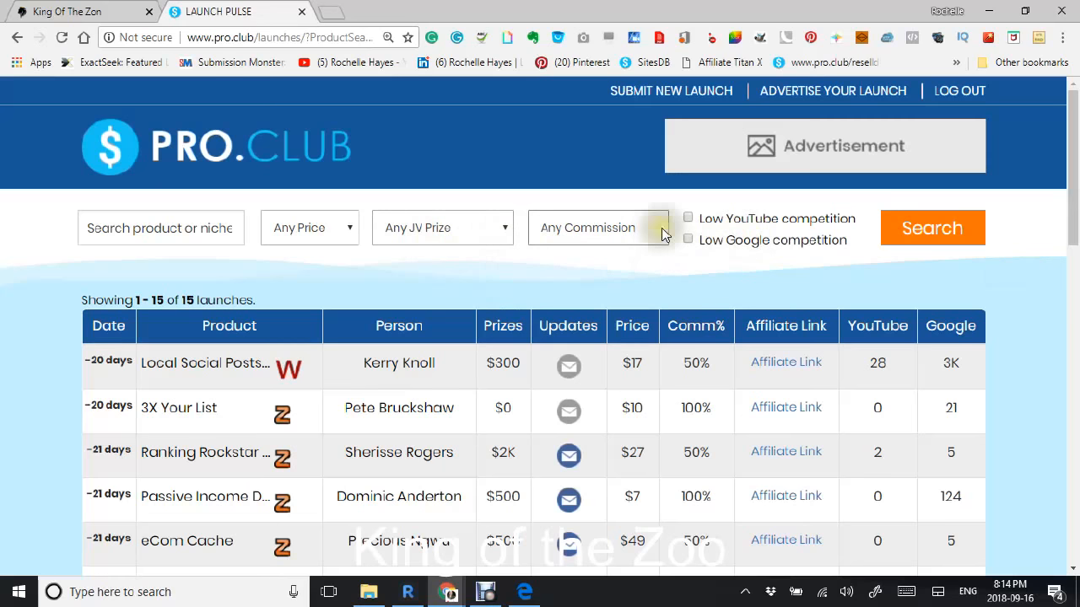
click(599, 228)
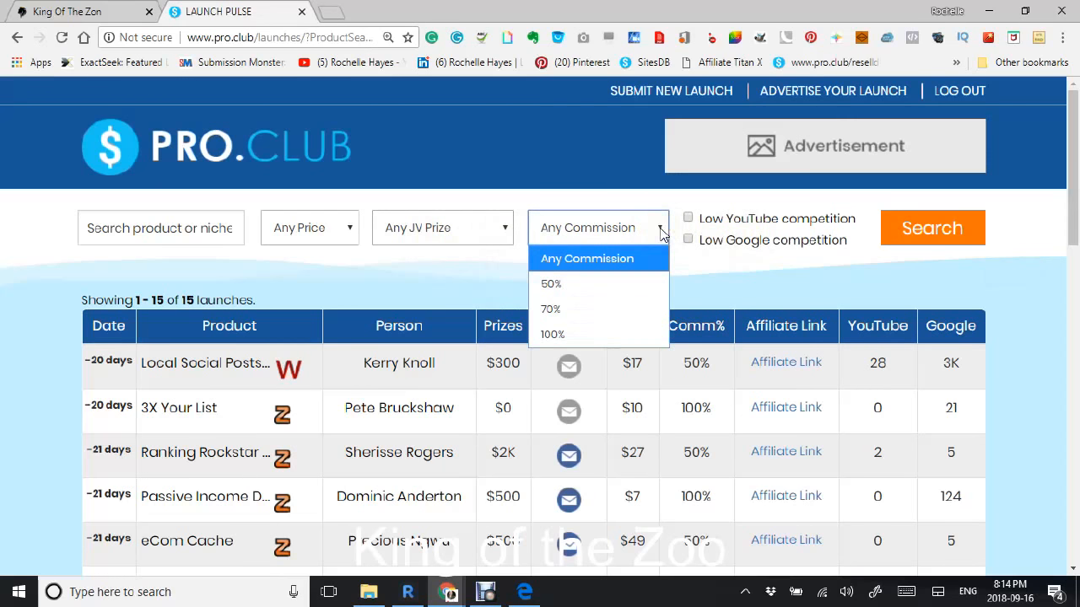
mouse_move(550, 283)
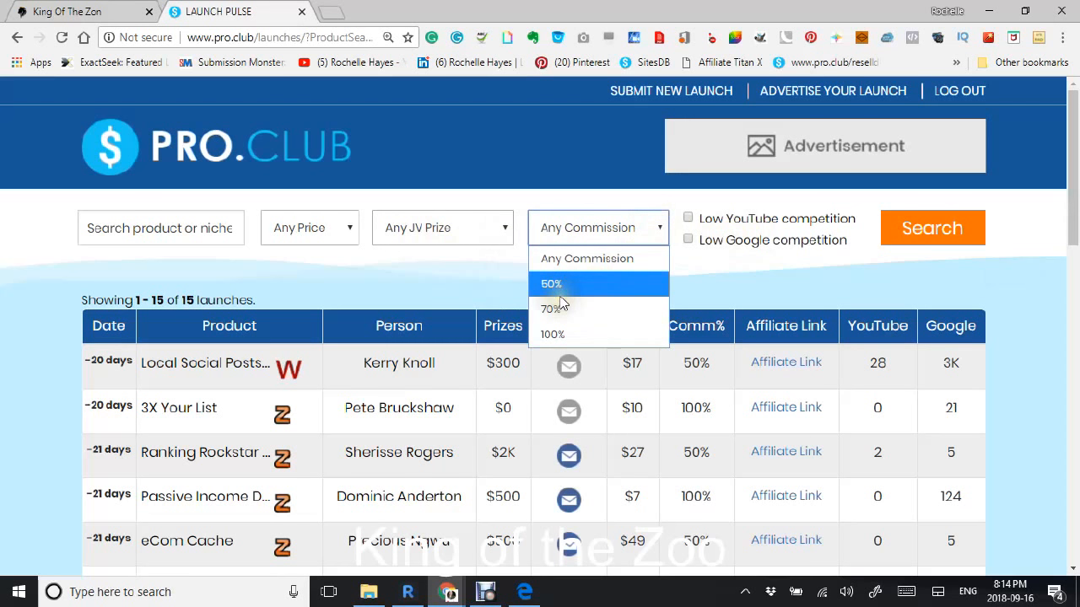
mouse_move(553, 334)
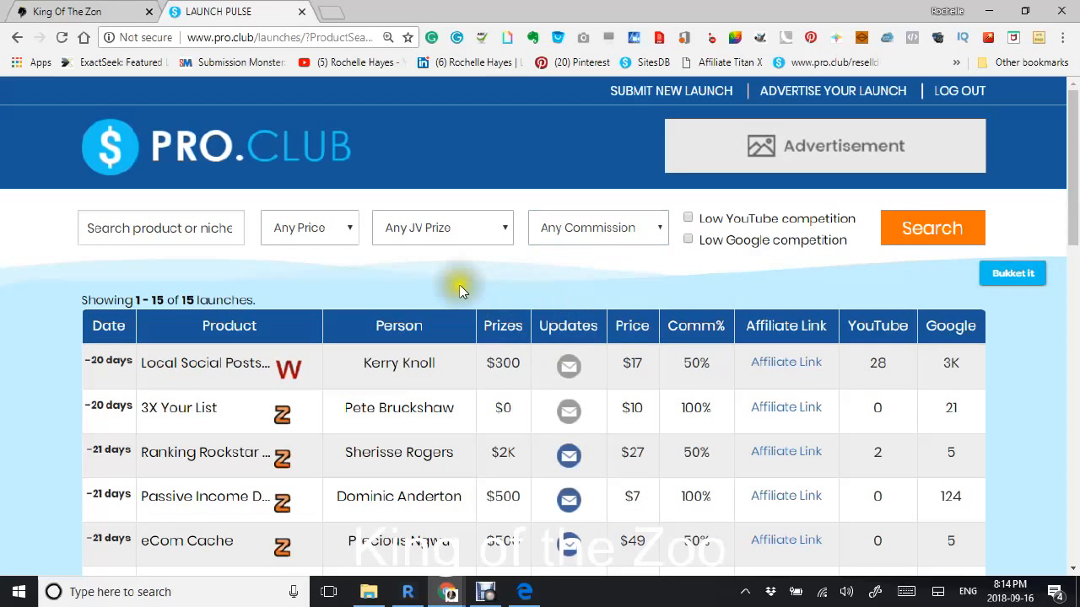
mouse_move(648, 256)
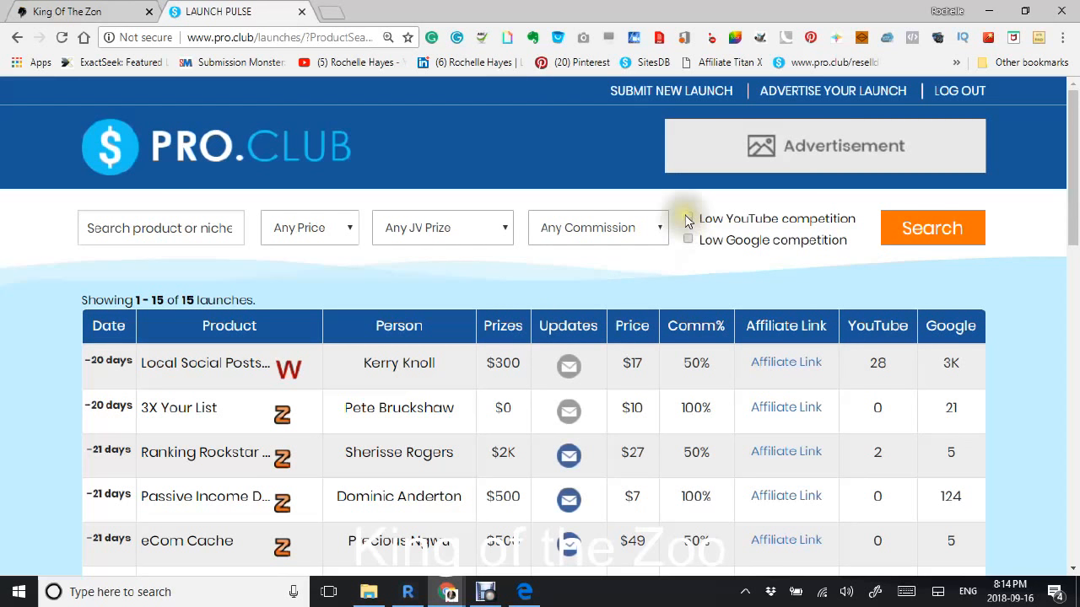
click(688, 218)
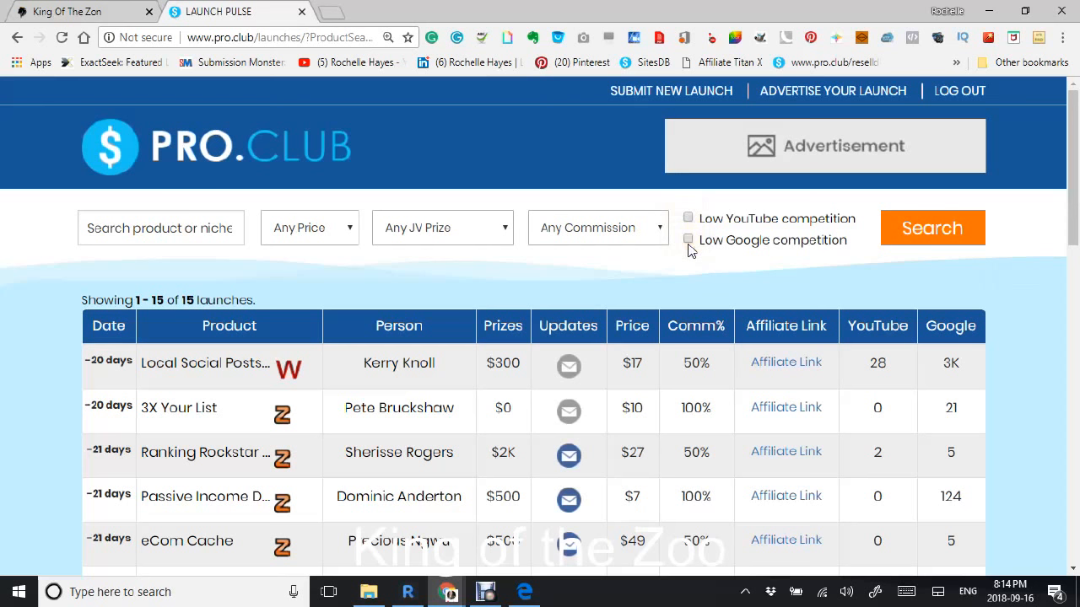
- Open the Local Social Posts: Attorneys Edition launch page in a new tab and scroll it
scroll(down, 3)
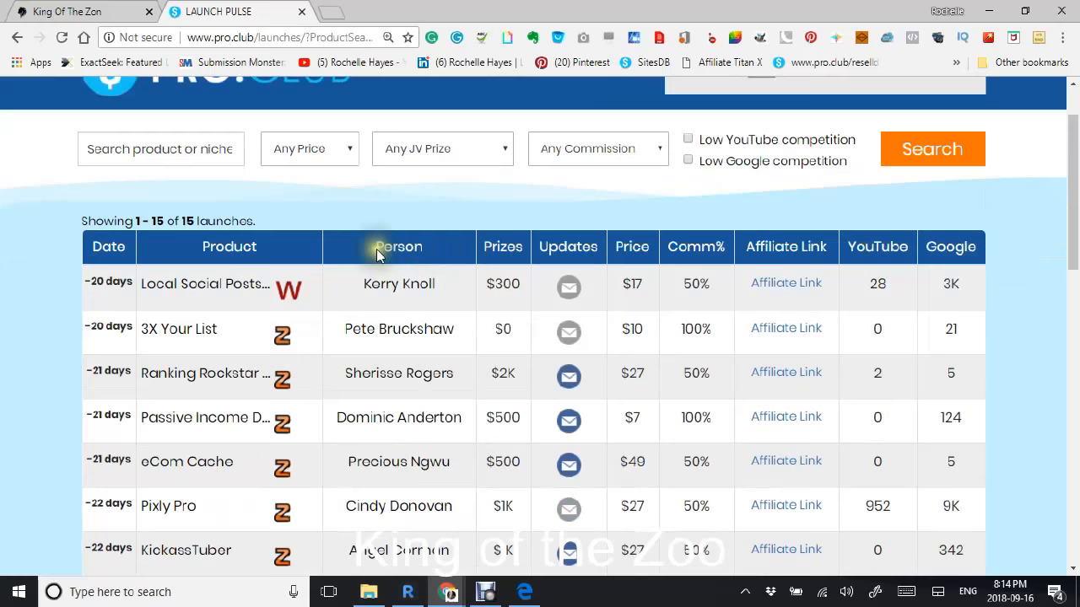
mouse_move(169, 312)
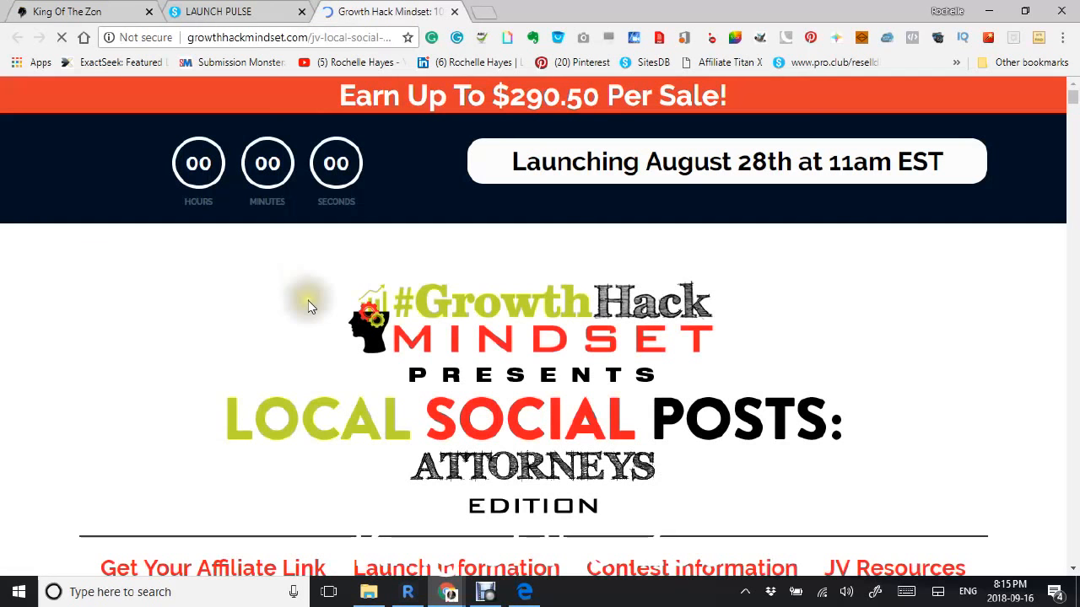
scroll(down, 3)
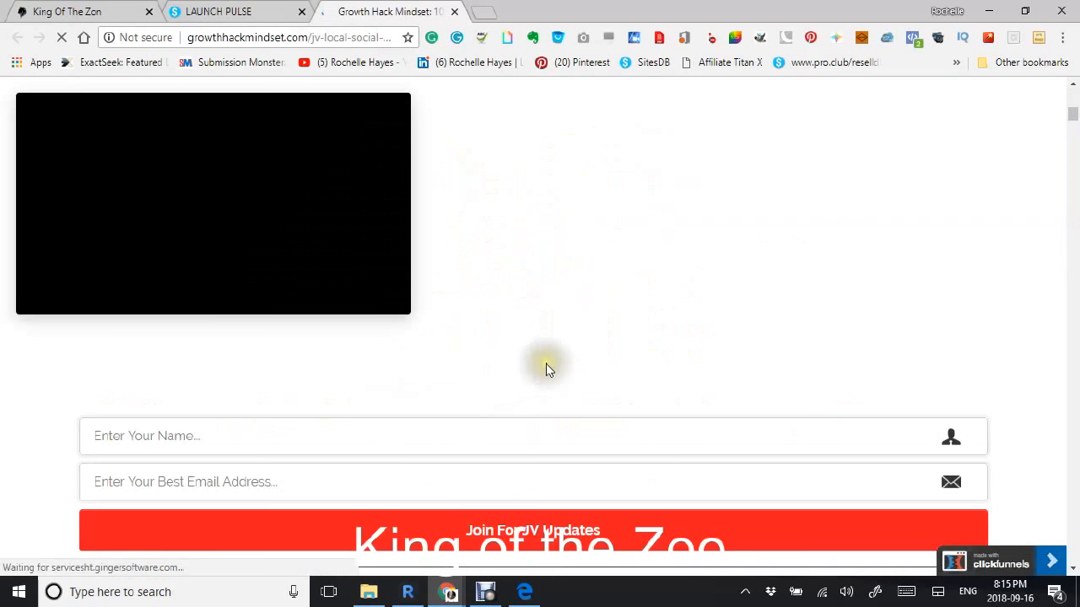
scroll(up, 3)
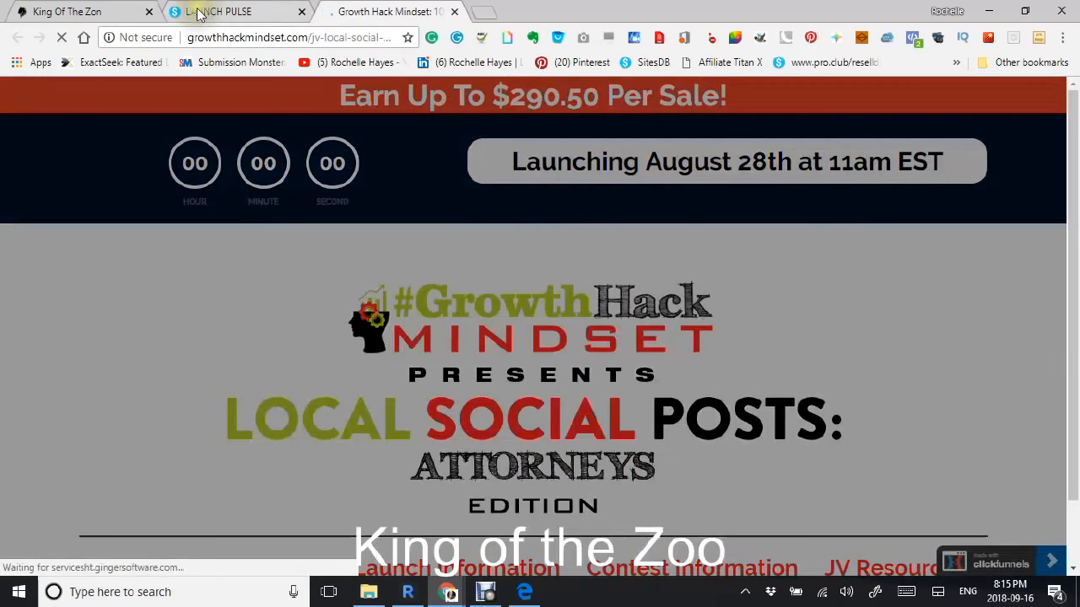
- Switch back to the Launch Pulse tab and bring the table of 15 launches into view
click(217, 10)
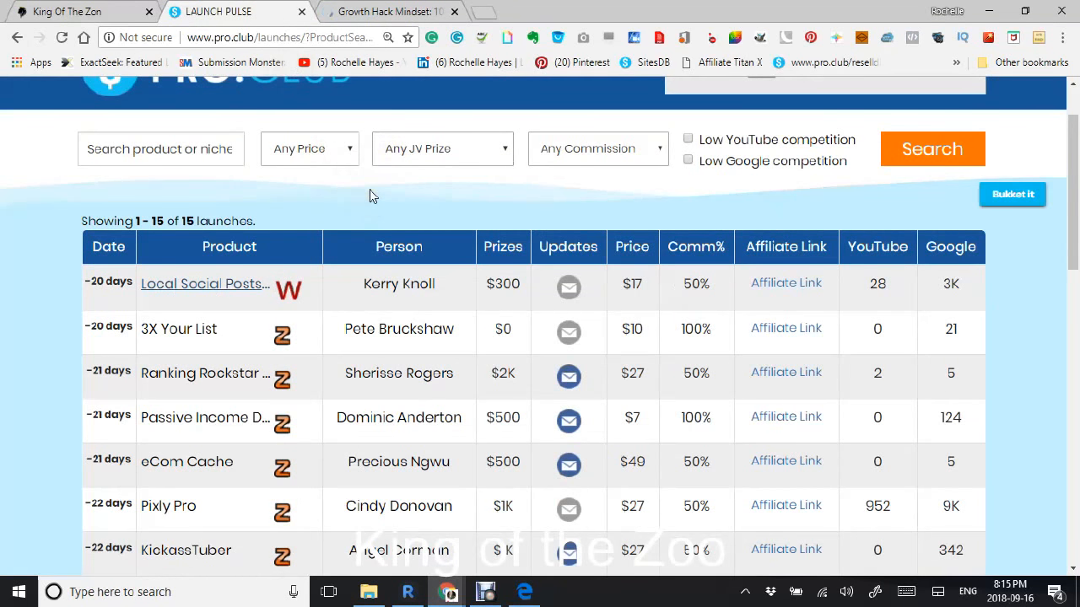
scroll(down, 3)
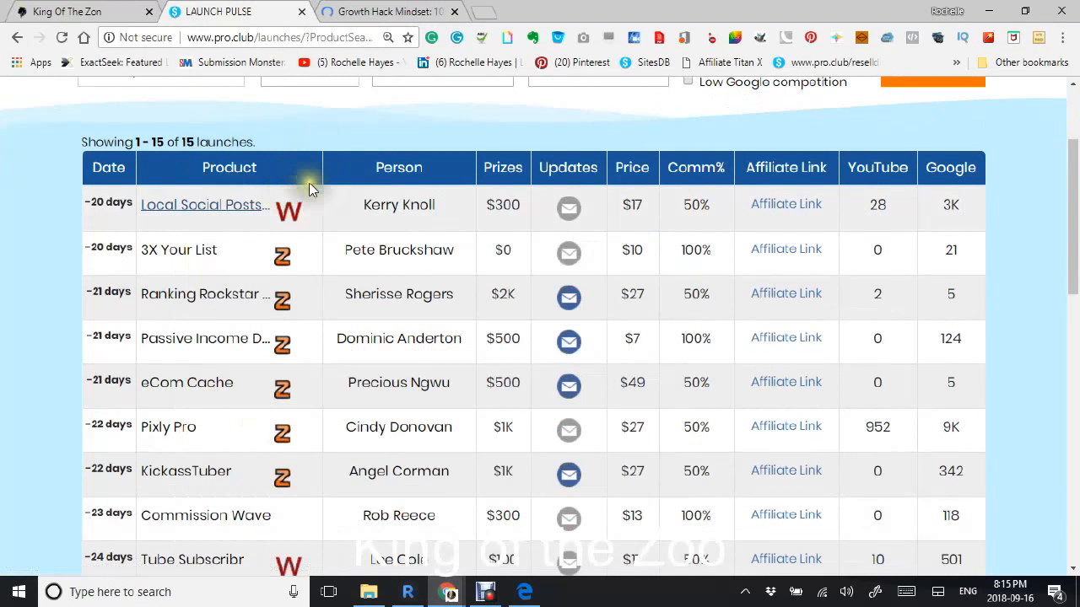
mouse_move(346, 185)
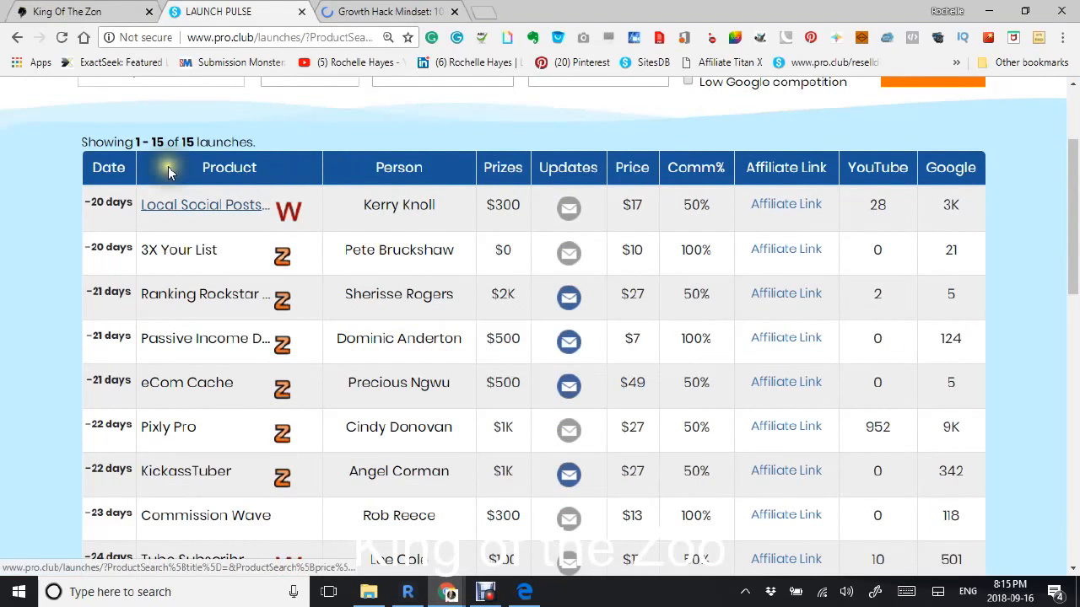
click(108, 167)
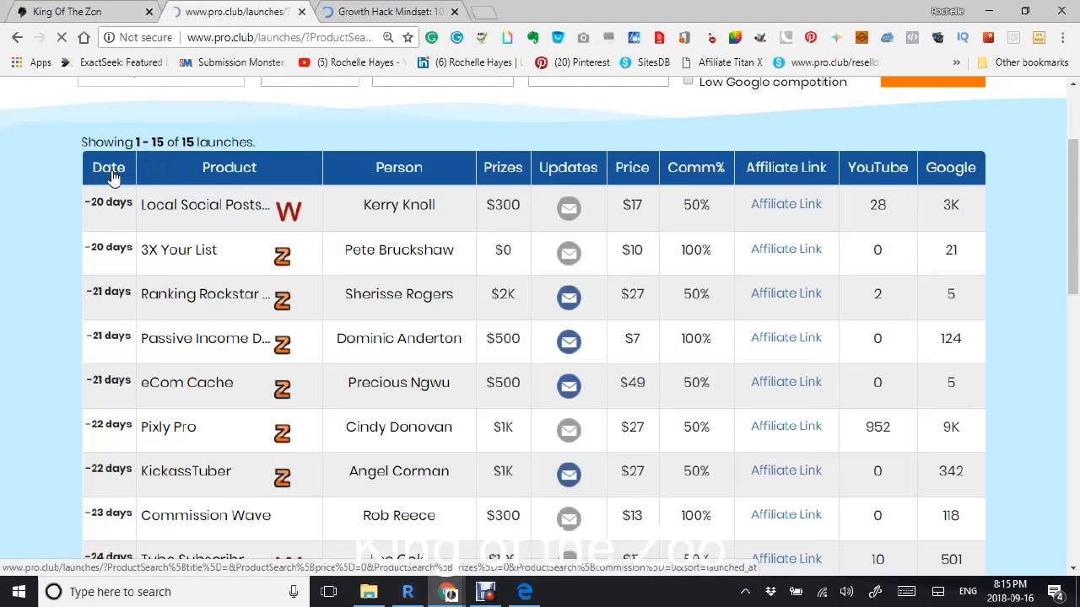
- Sort the launch table by the Date column so eSCAPE at 30 days is first
click(399, 91)
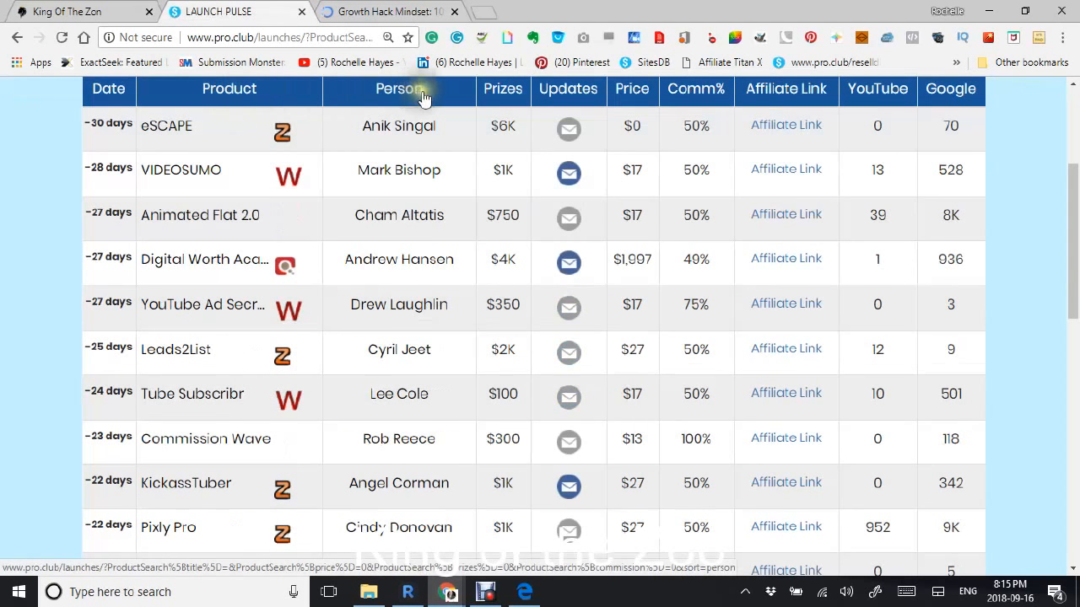
scroll(up, 3)
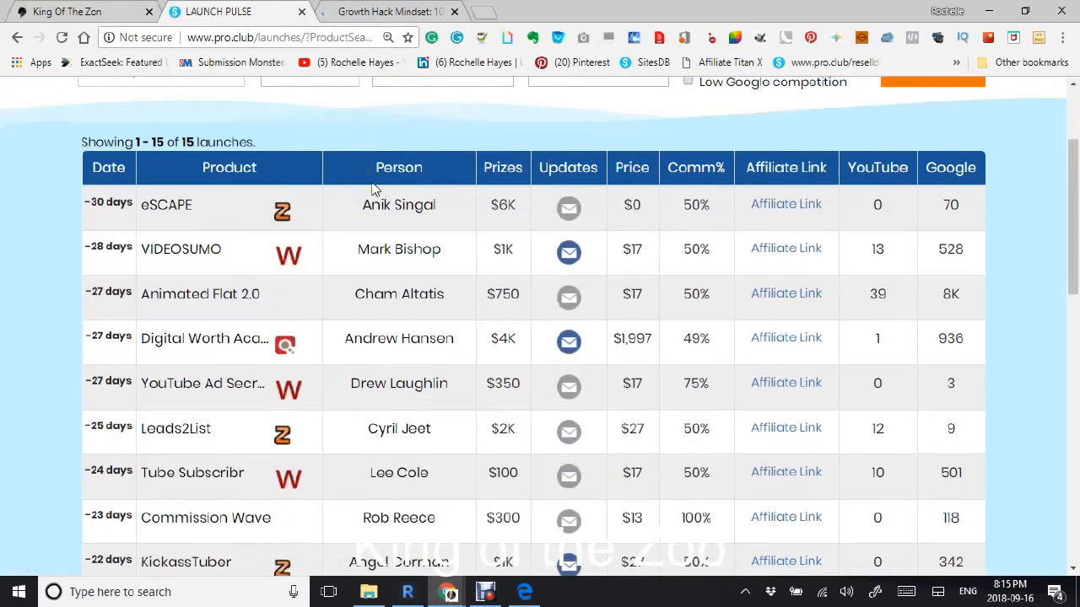
mouse_move(502, 176)
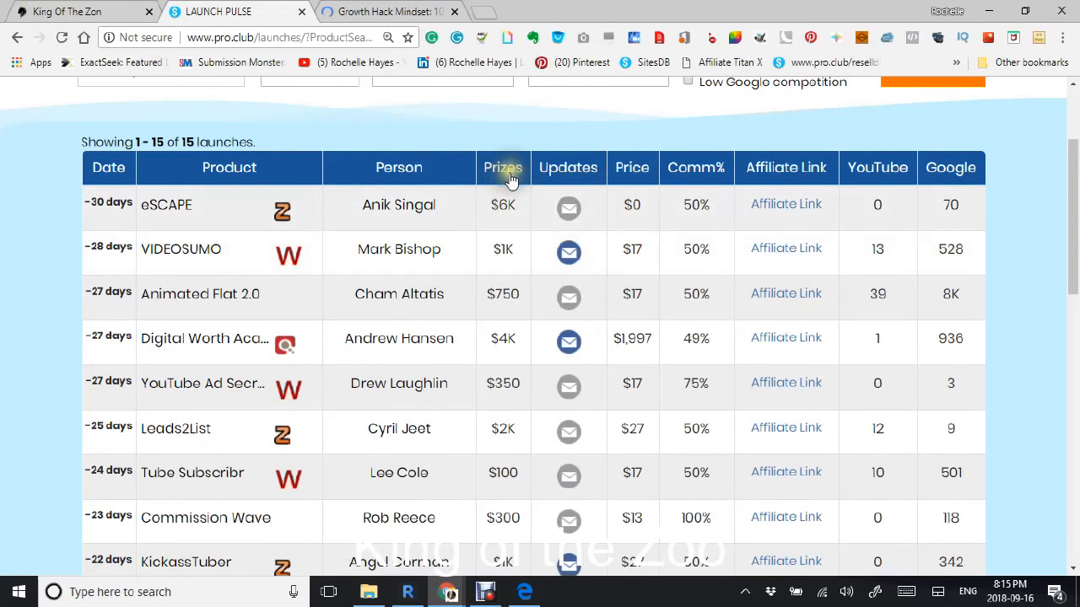
mouse_move(567, 169)
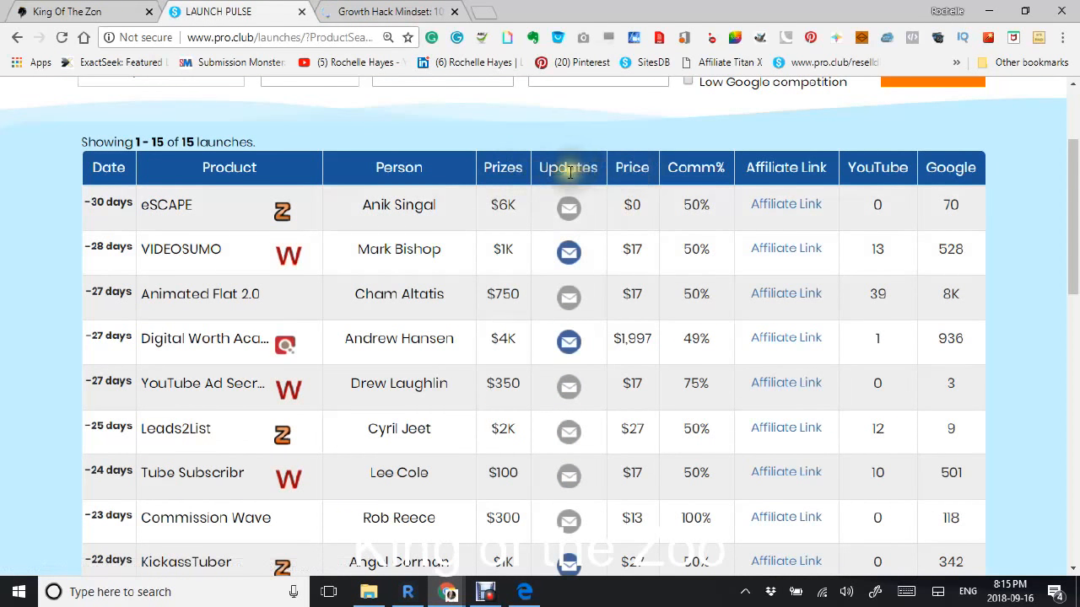
mouse_move(695, 174)
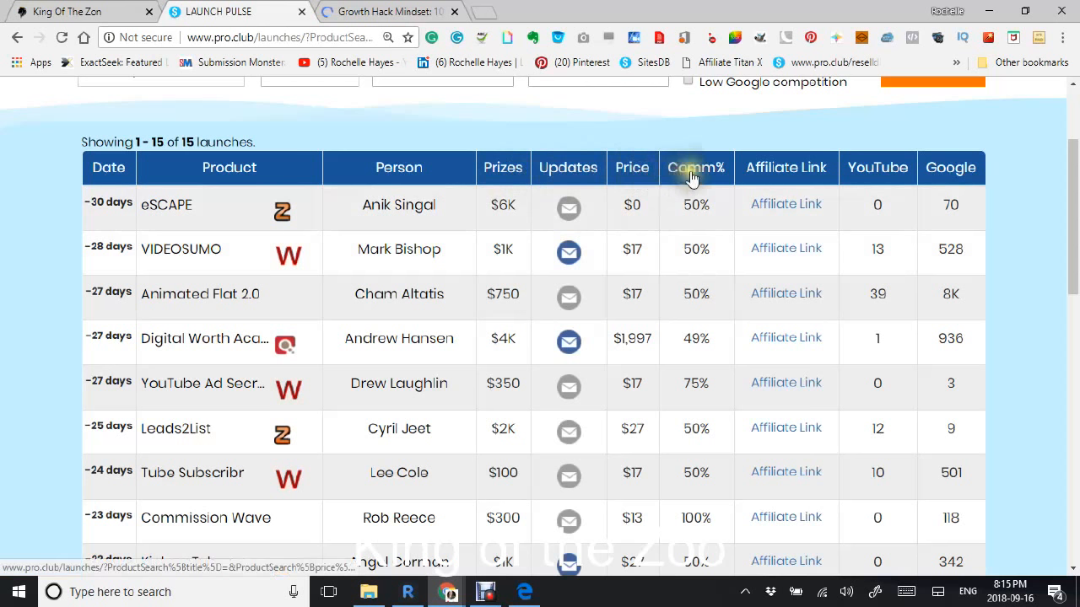
mouse_move(847, 168)
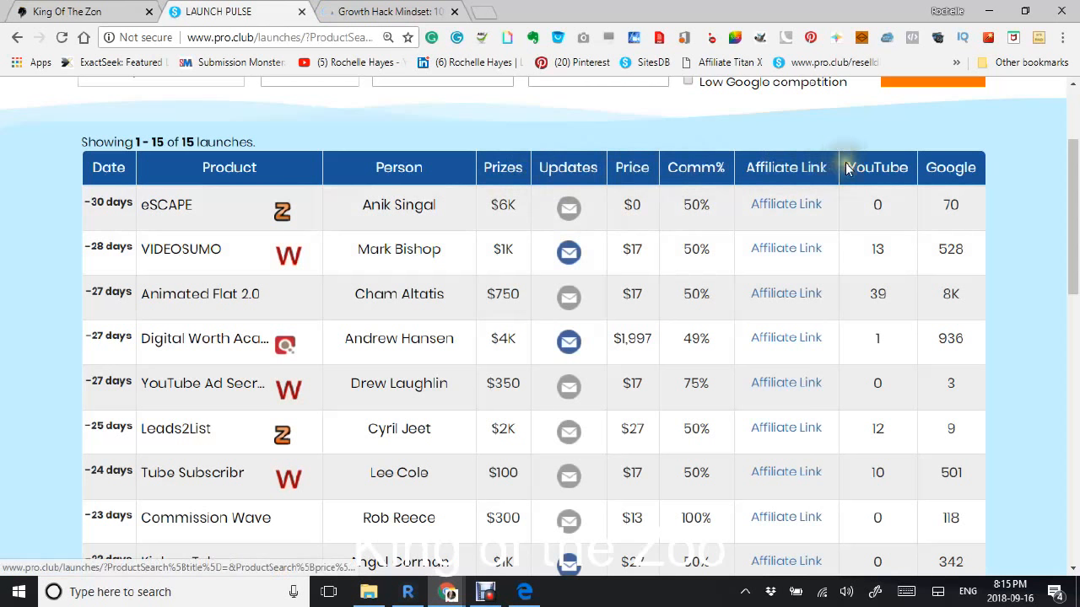
mouse_move(462, 243)
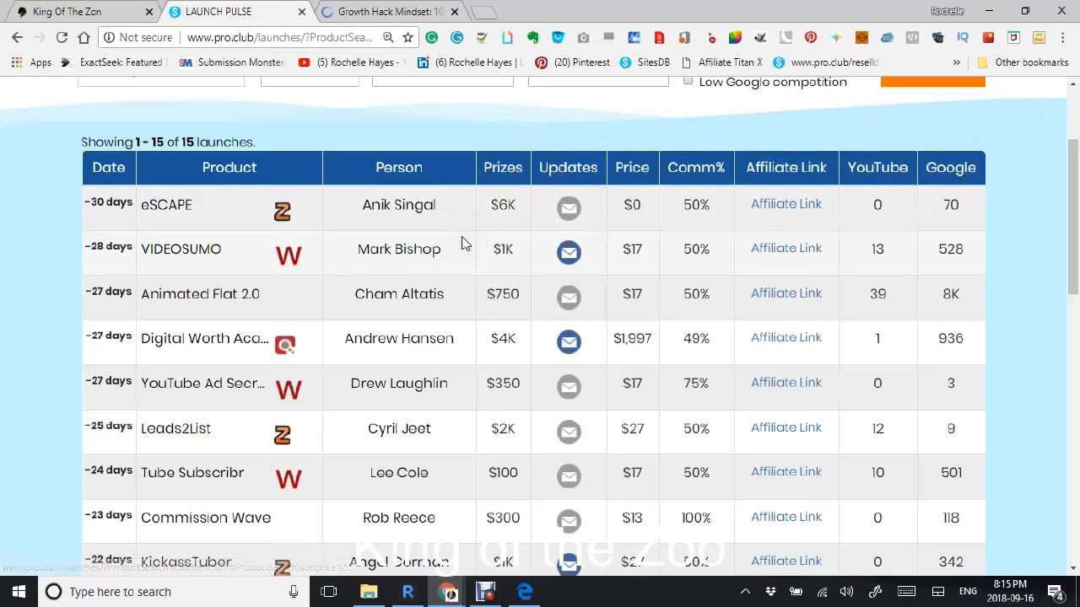
scroll(up, 3)
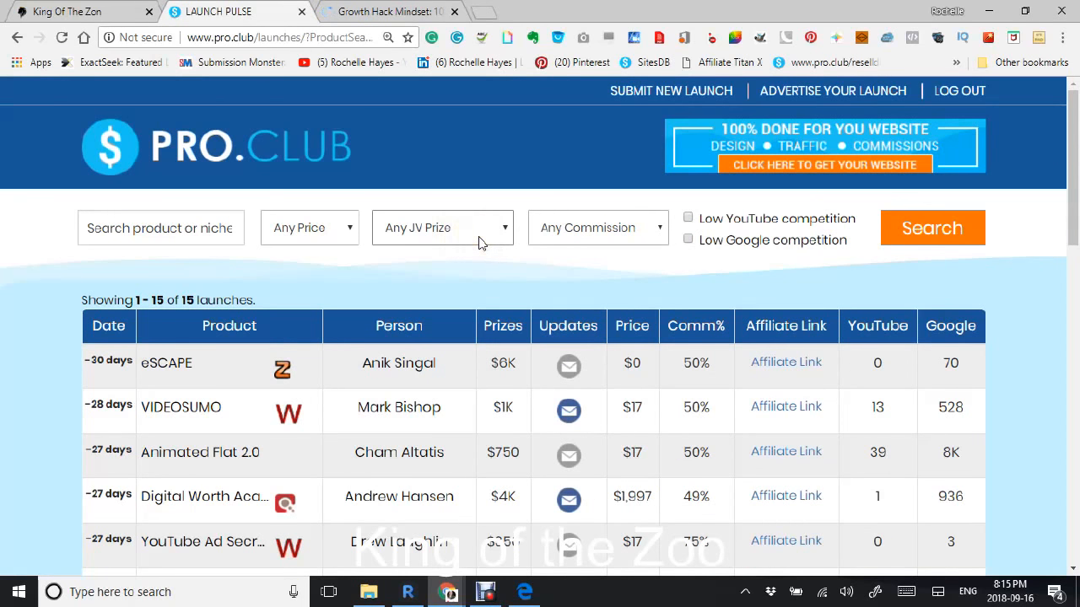
scroll(down, 3)
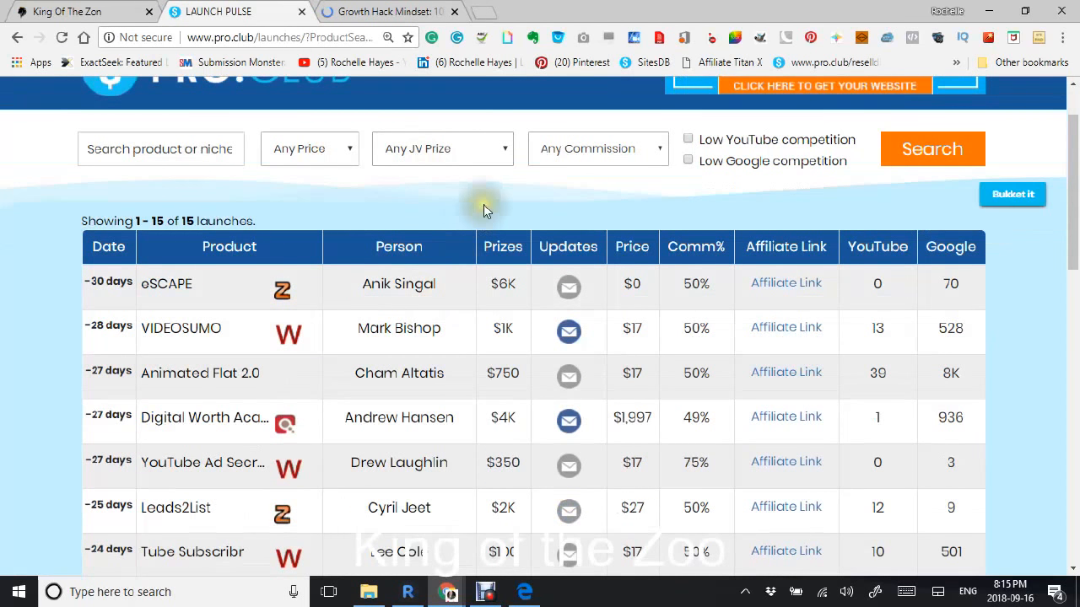
scroll(up, 3)
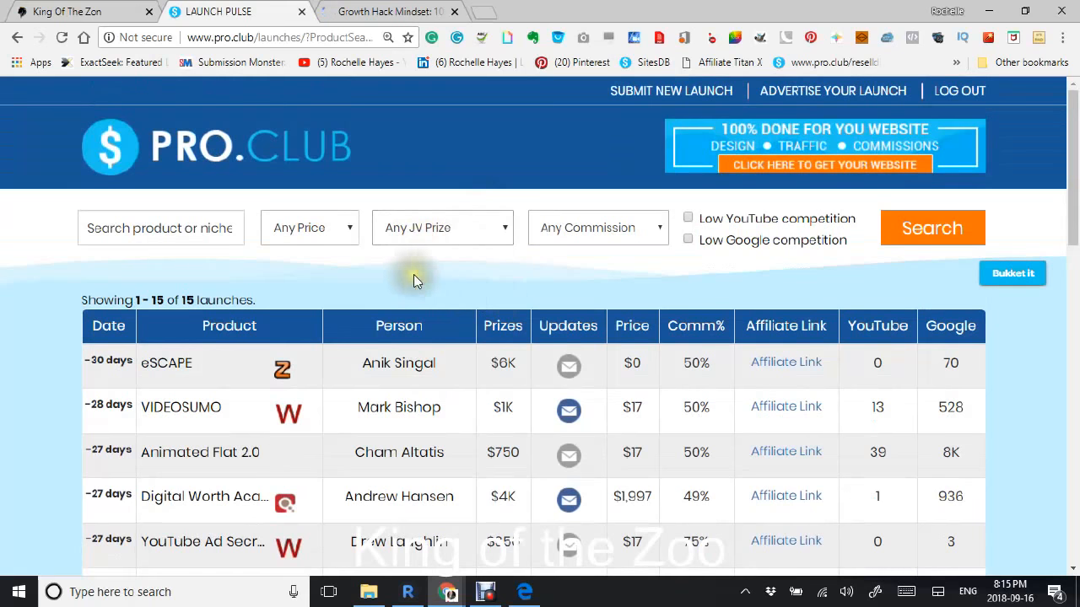
mouse_move(447, 284)
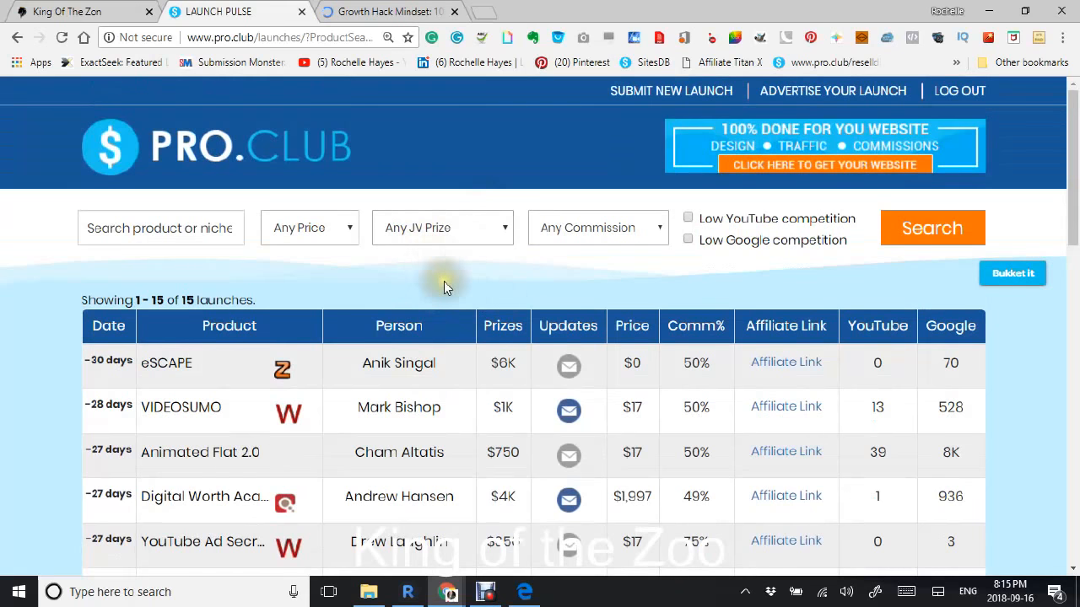
mouse_move(455, 290)
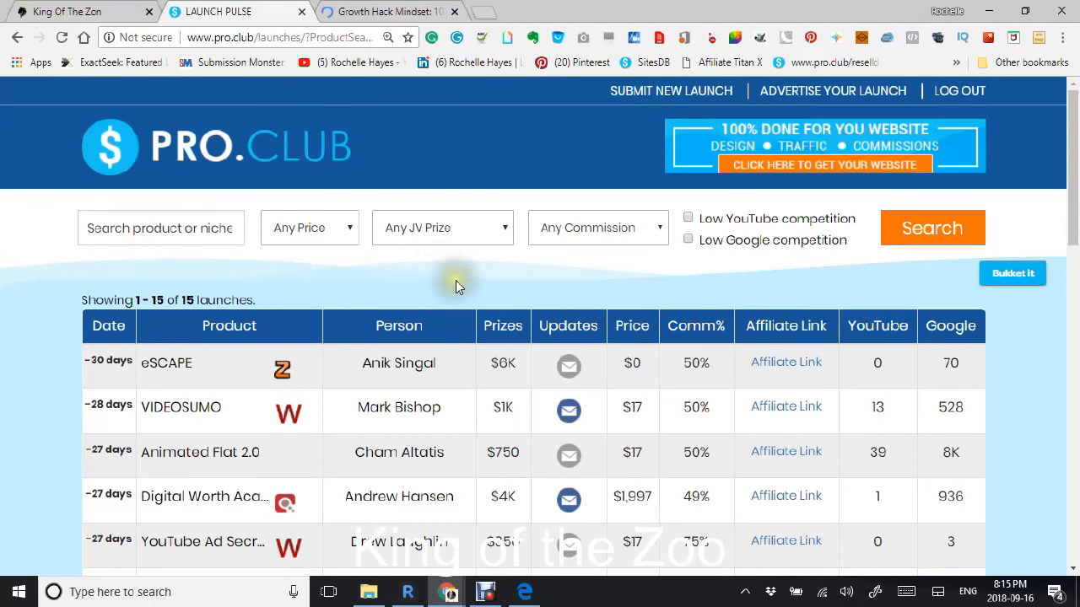
mouse_move(439, 304)
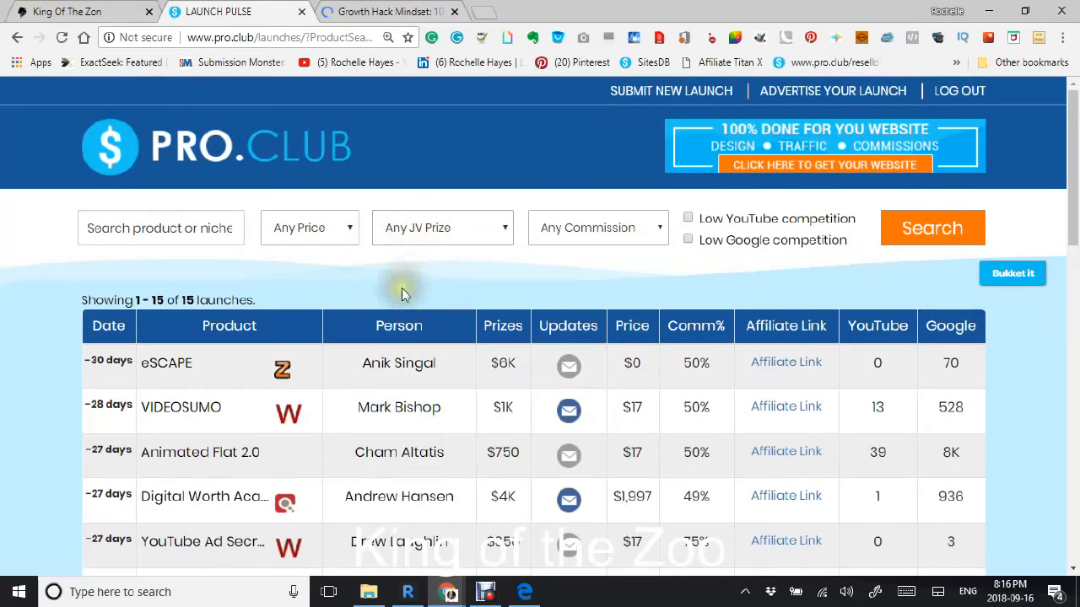
mouse_move(331, 437)
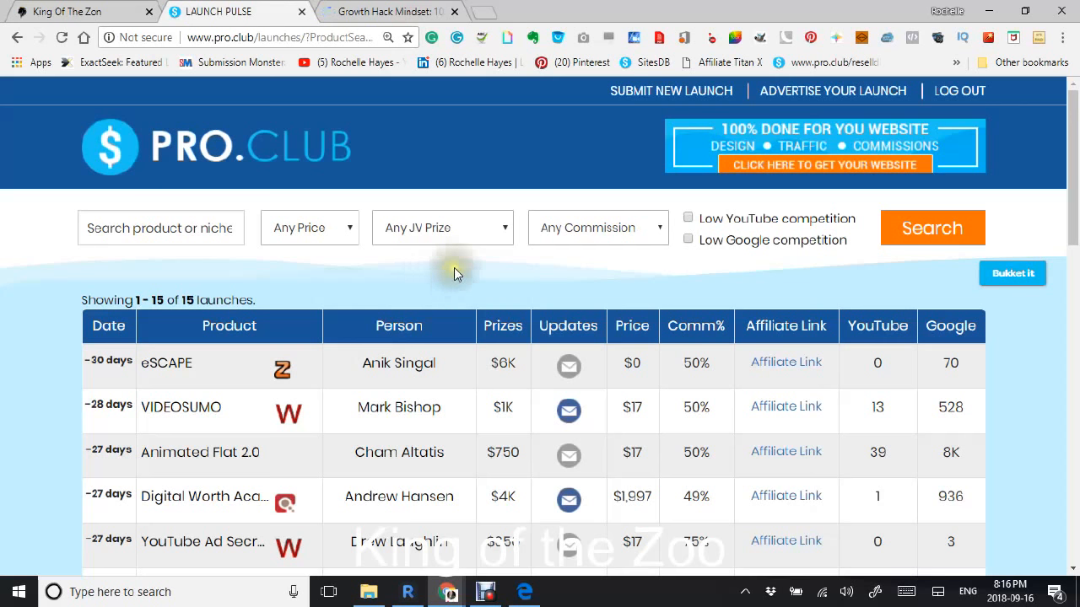
scroll(down, 3)
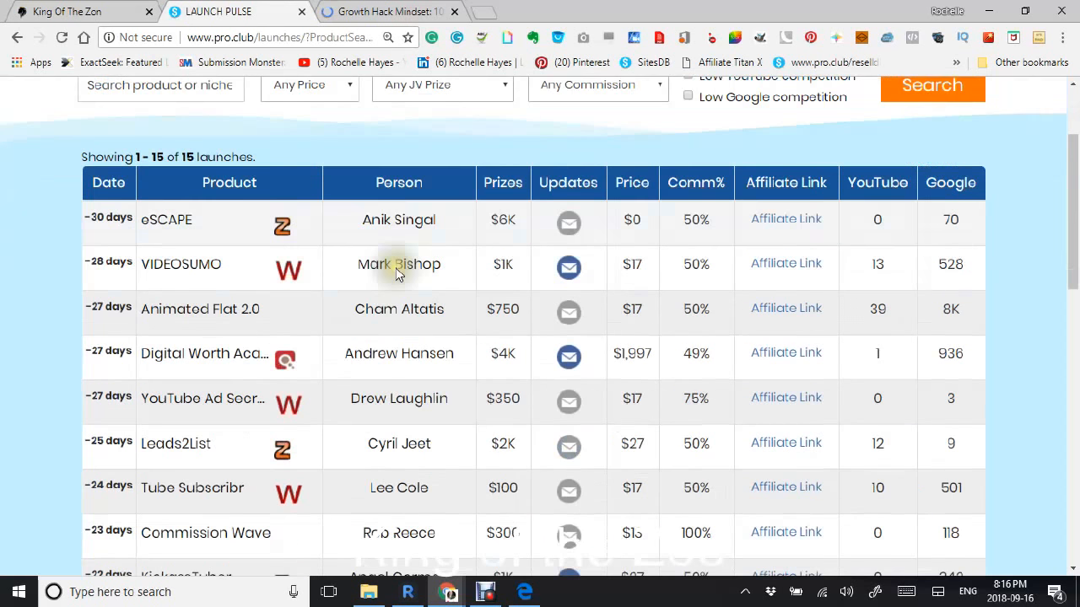
scroll(down, 3)
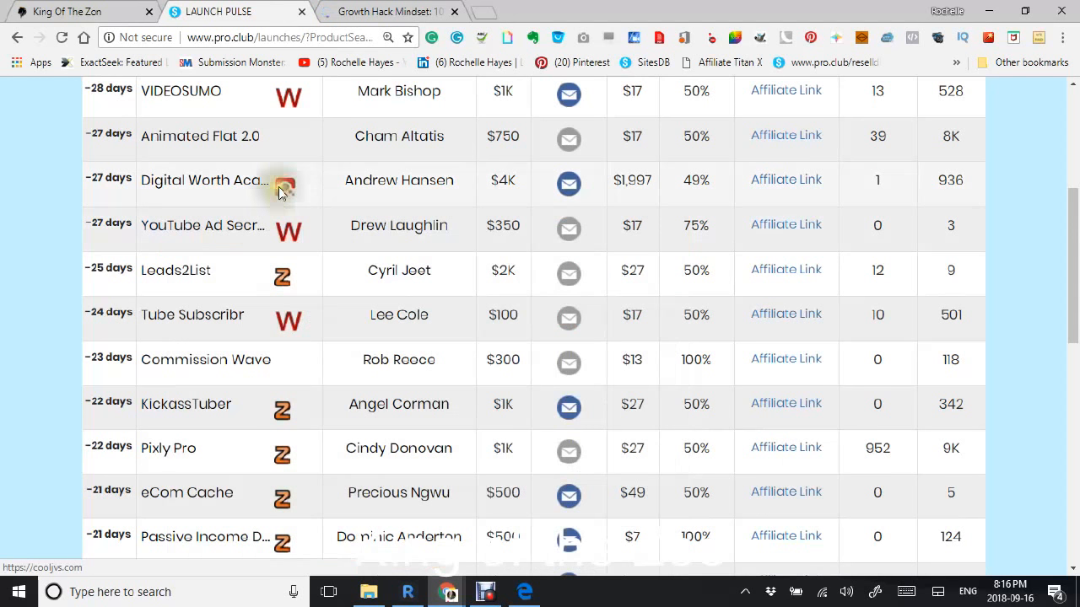
scroll(up, 3)
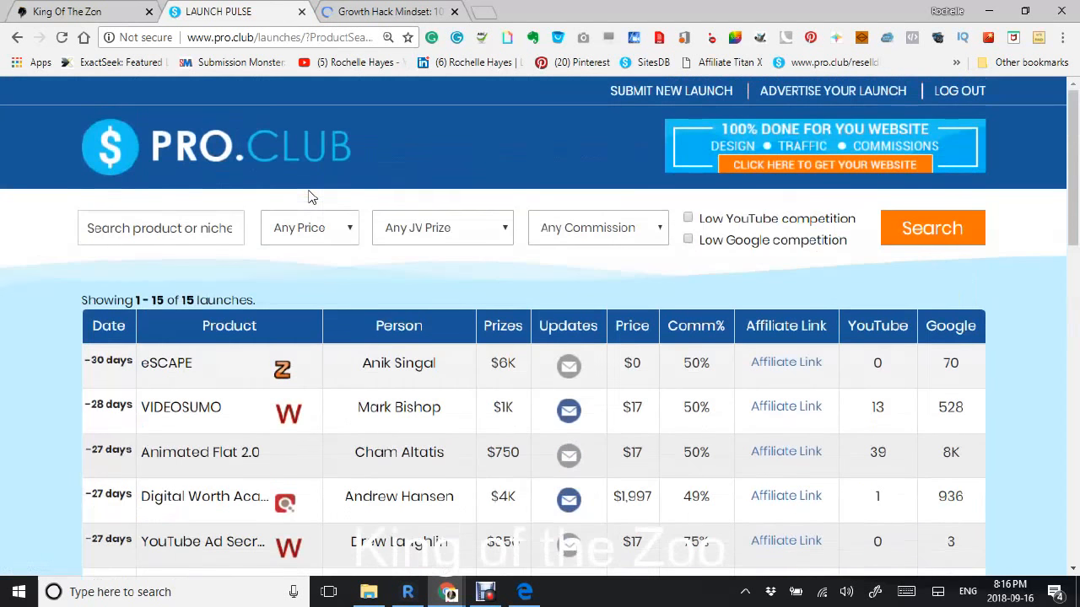
mouse_move(331, 411)
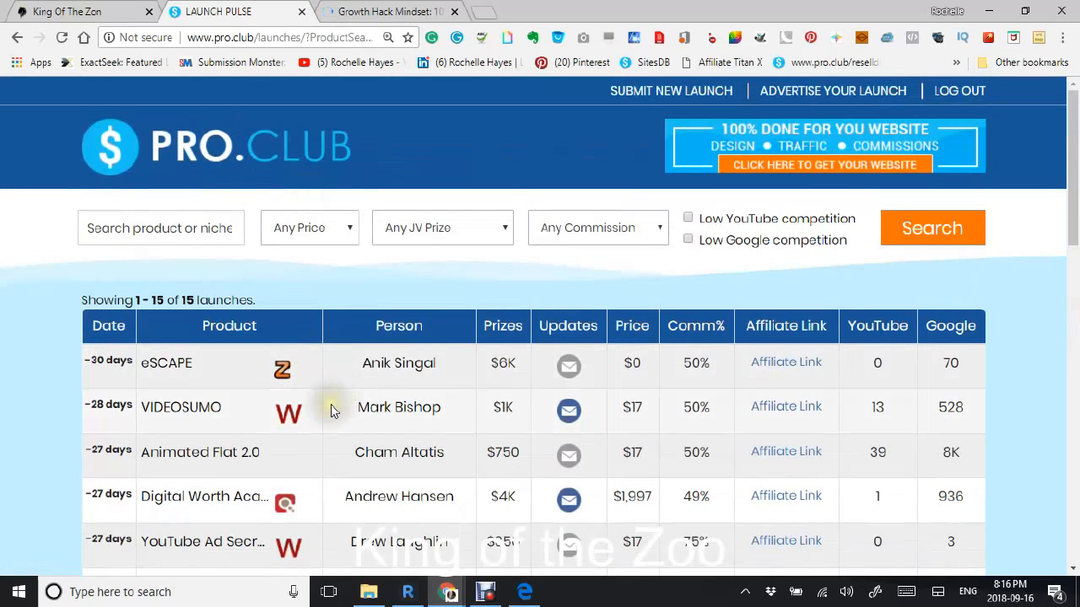
scroll(down, 3)
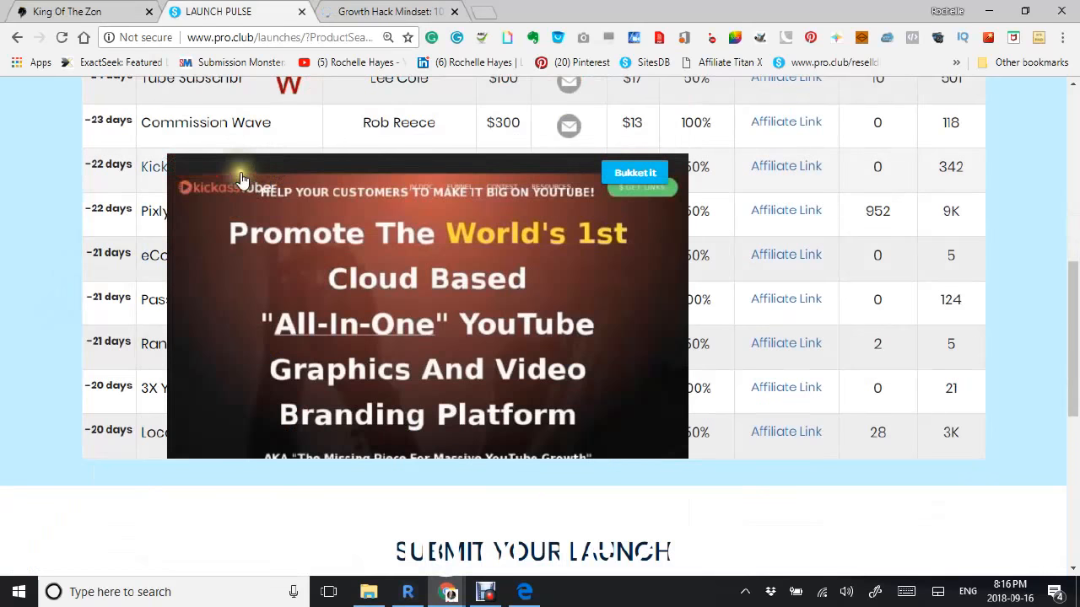
scroll(down, 3)
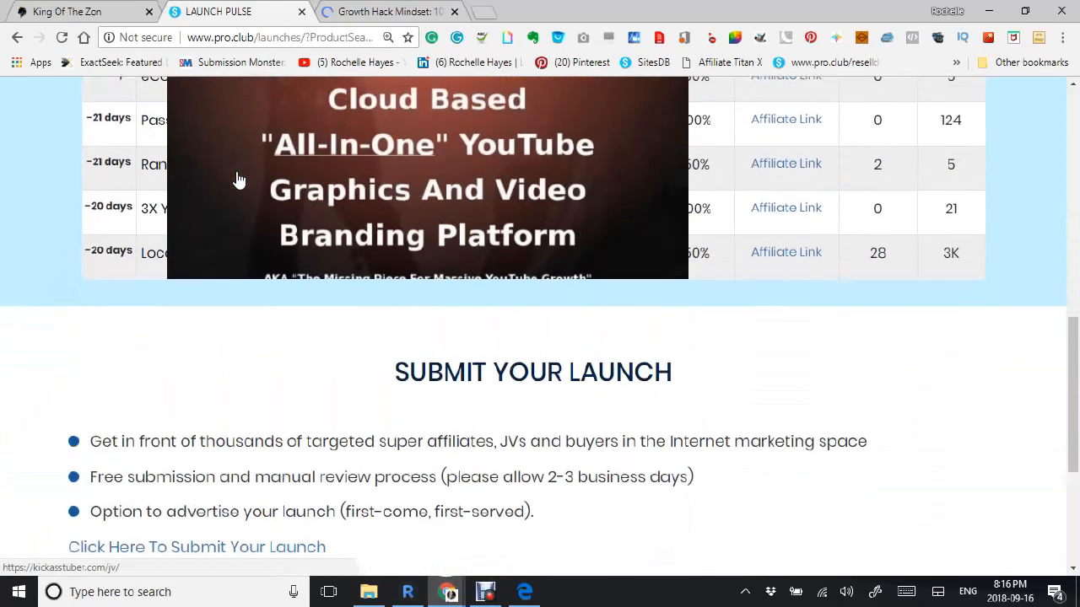
scroll(up, 3)
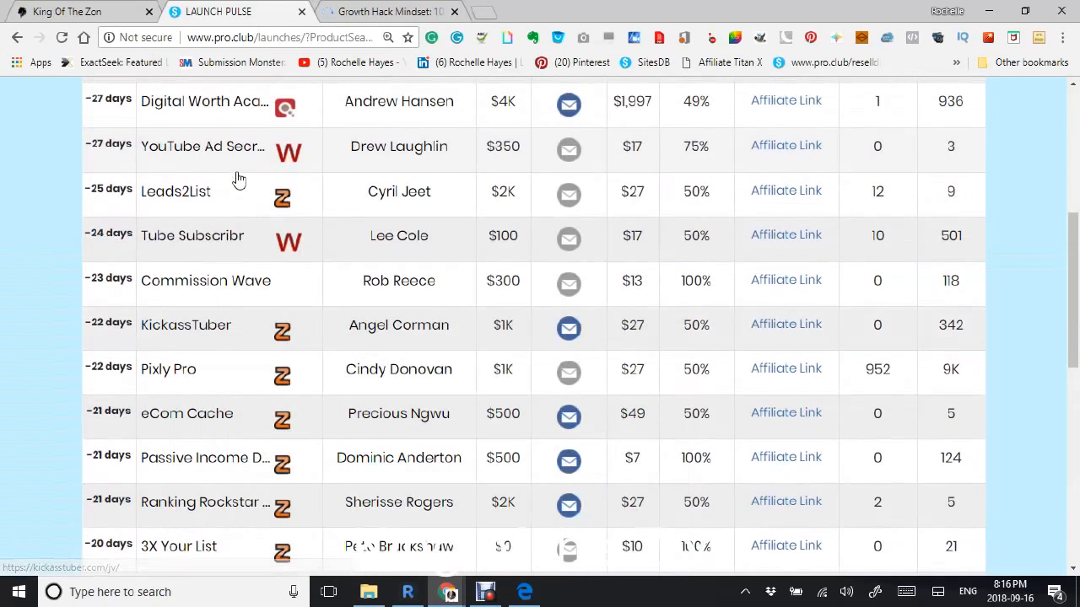
scroll(up, 3)
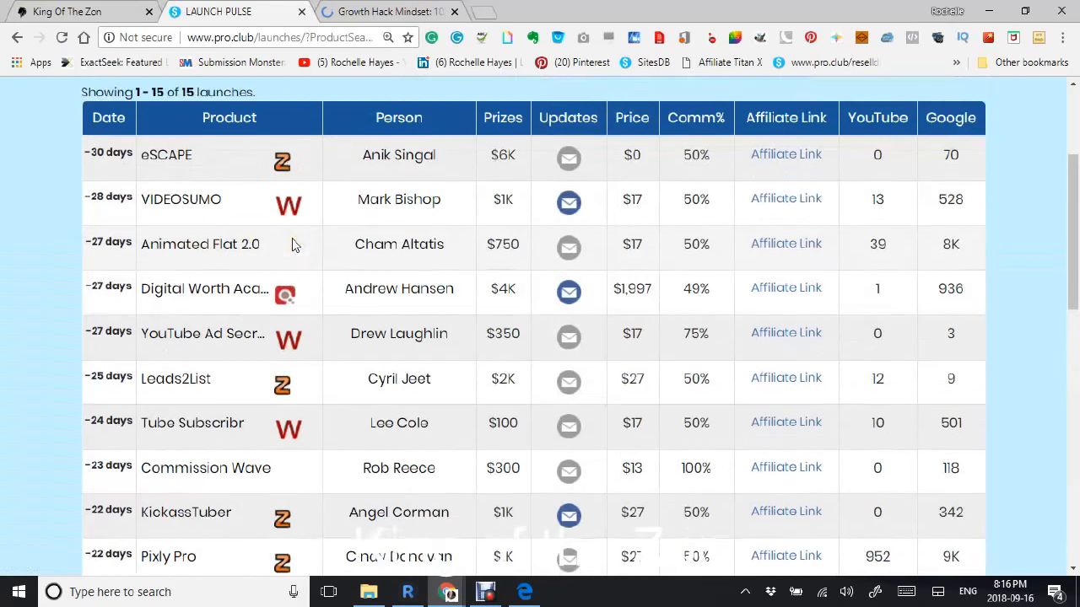
scroll(up, 3)
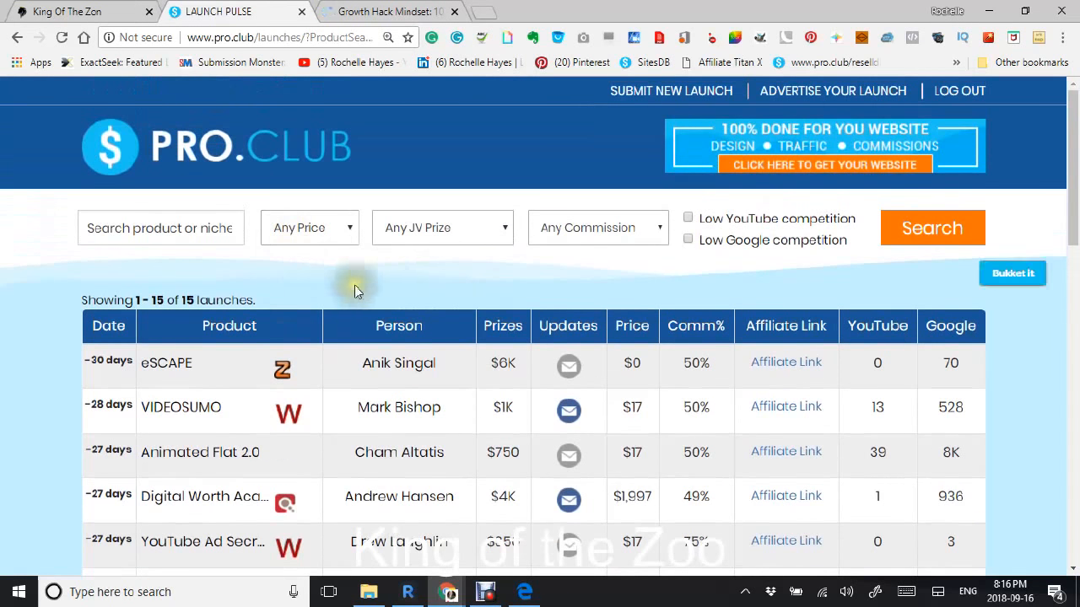